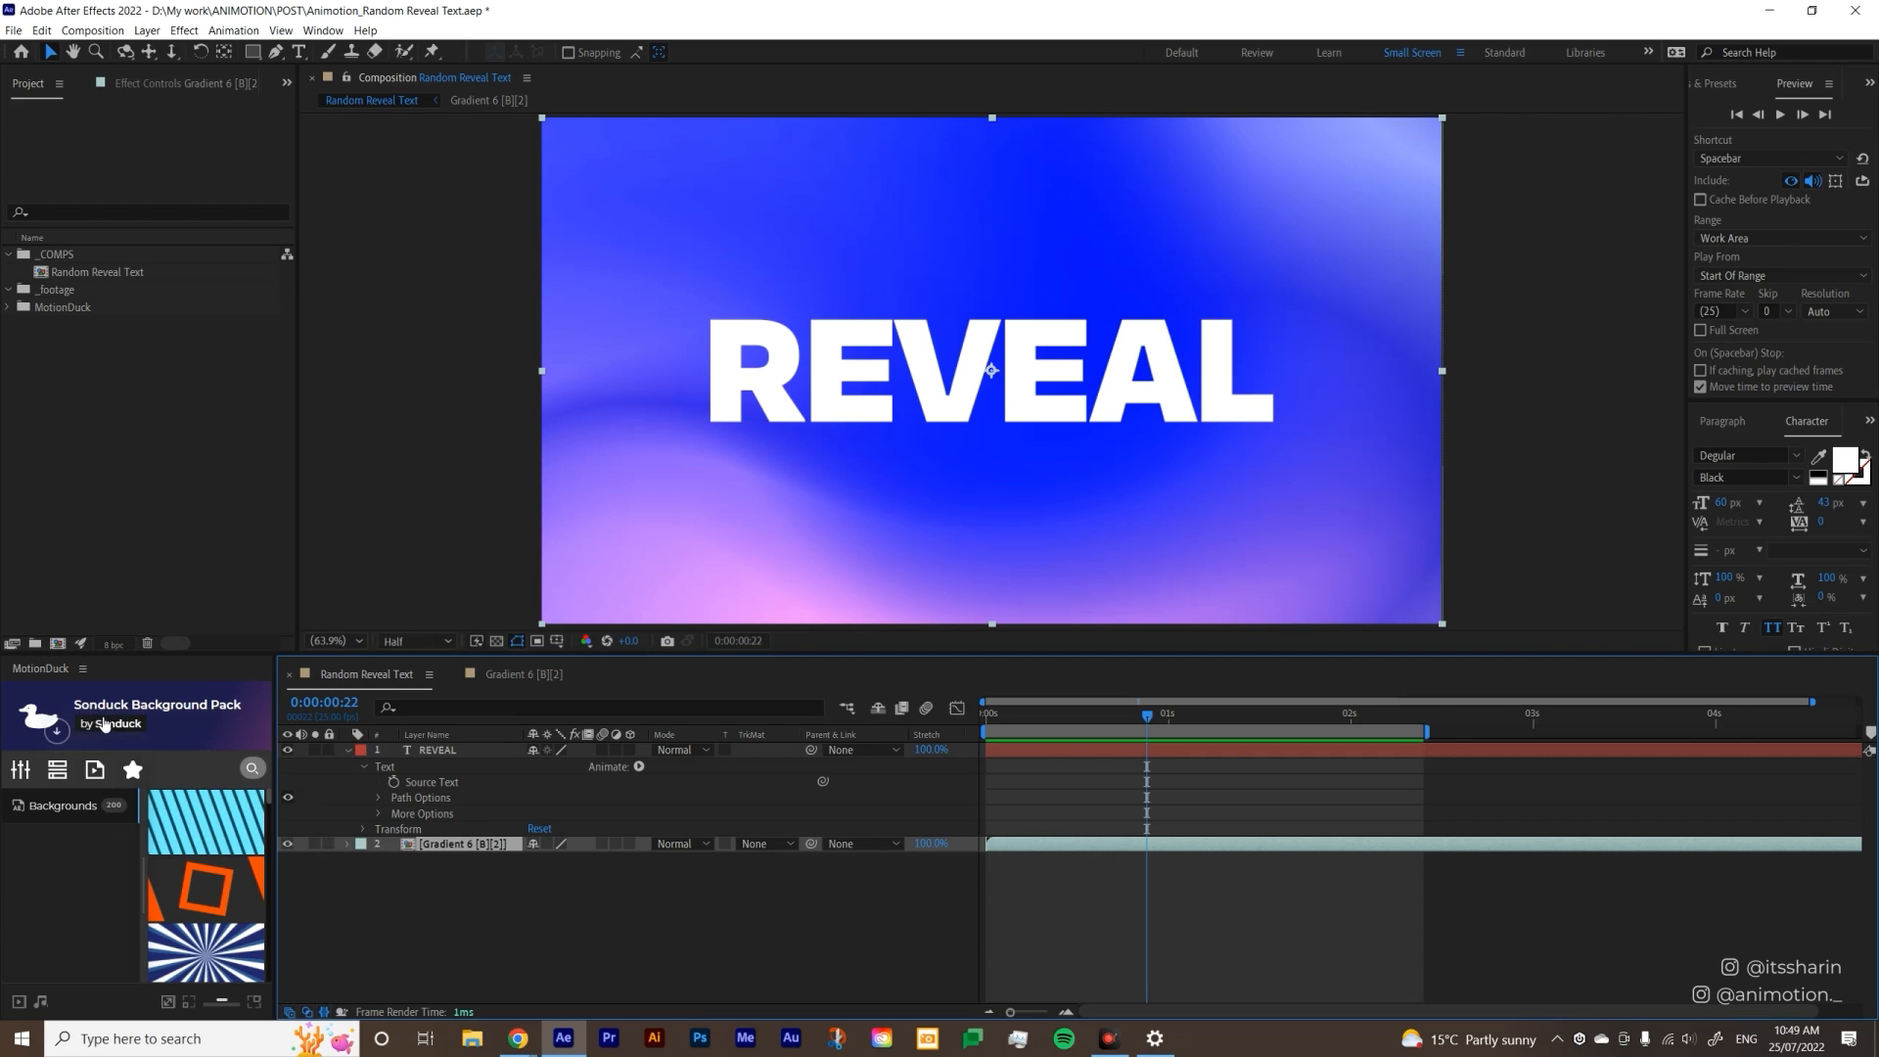
pyautogui.moveTo(1065, 729)
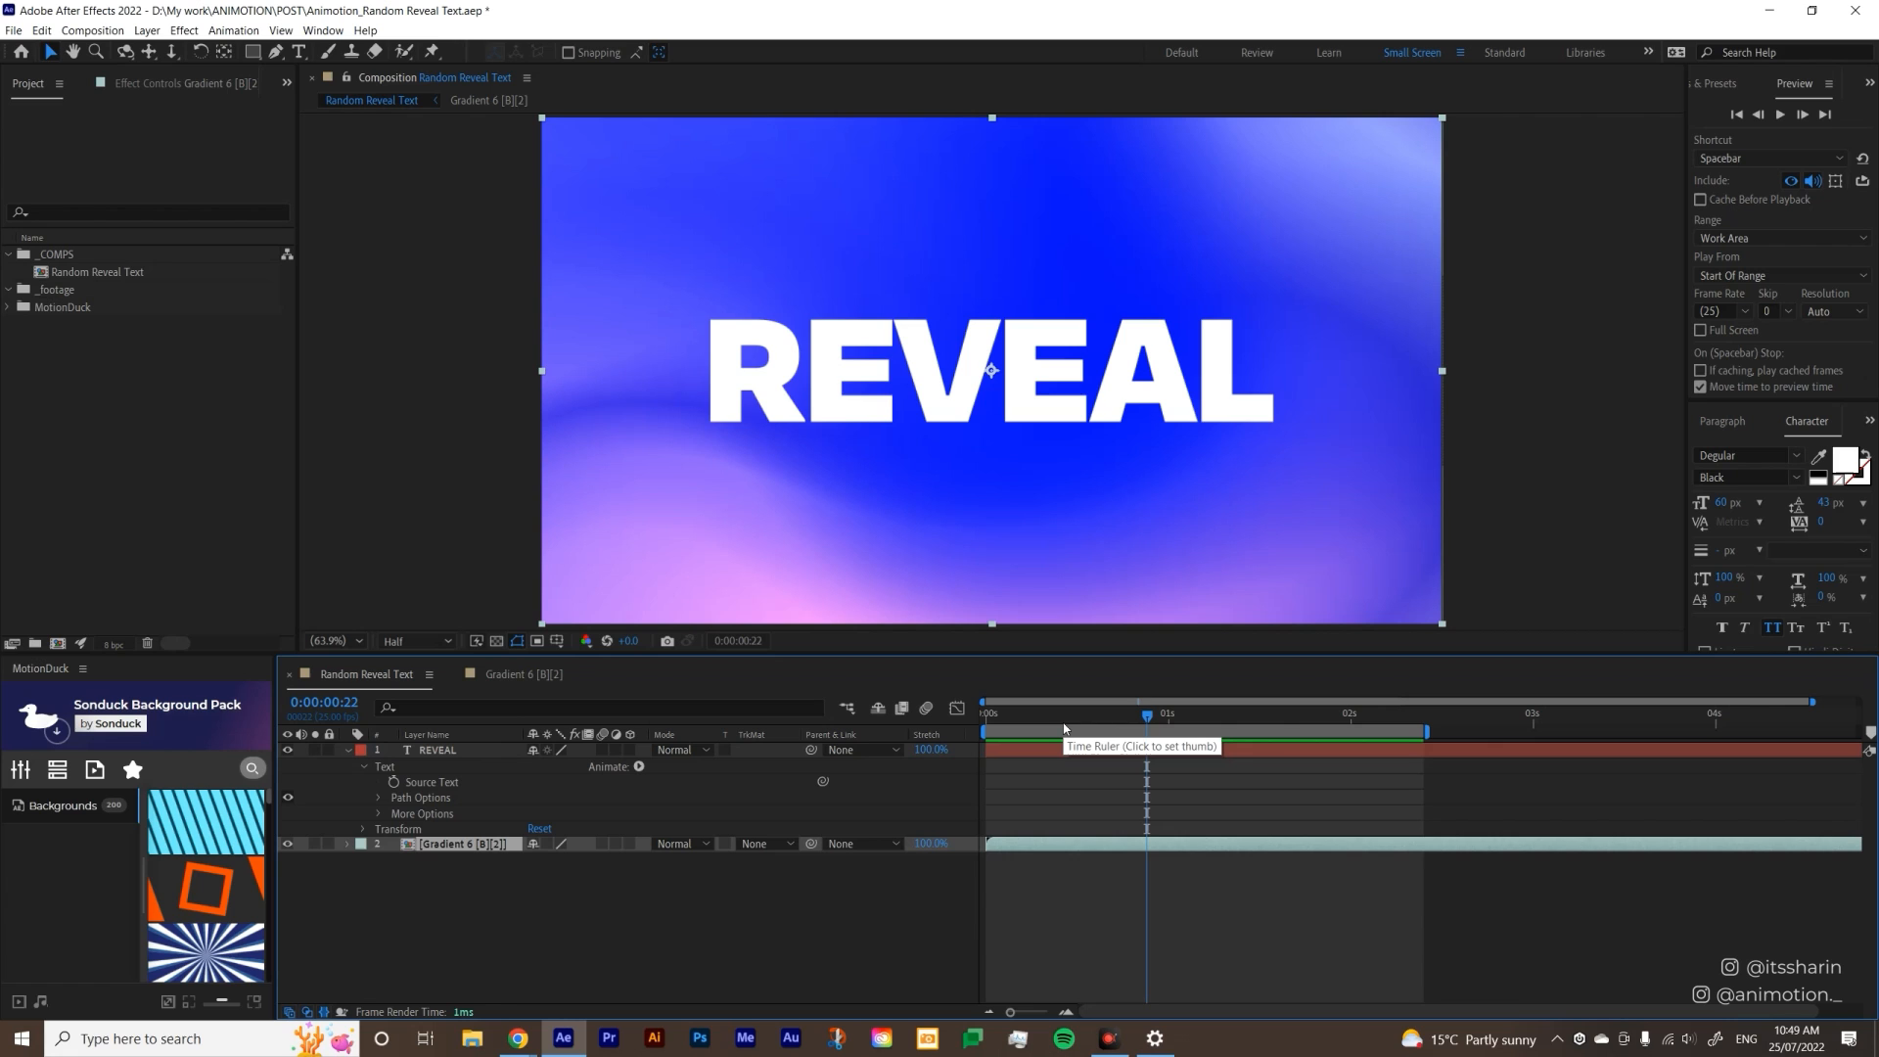
# Add a Position text animator (0,51) to REVEAL and rename it 'position'.
pyautogui.click(1016, 713)
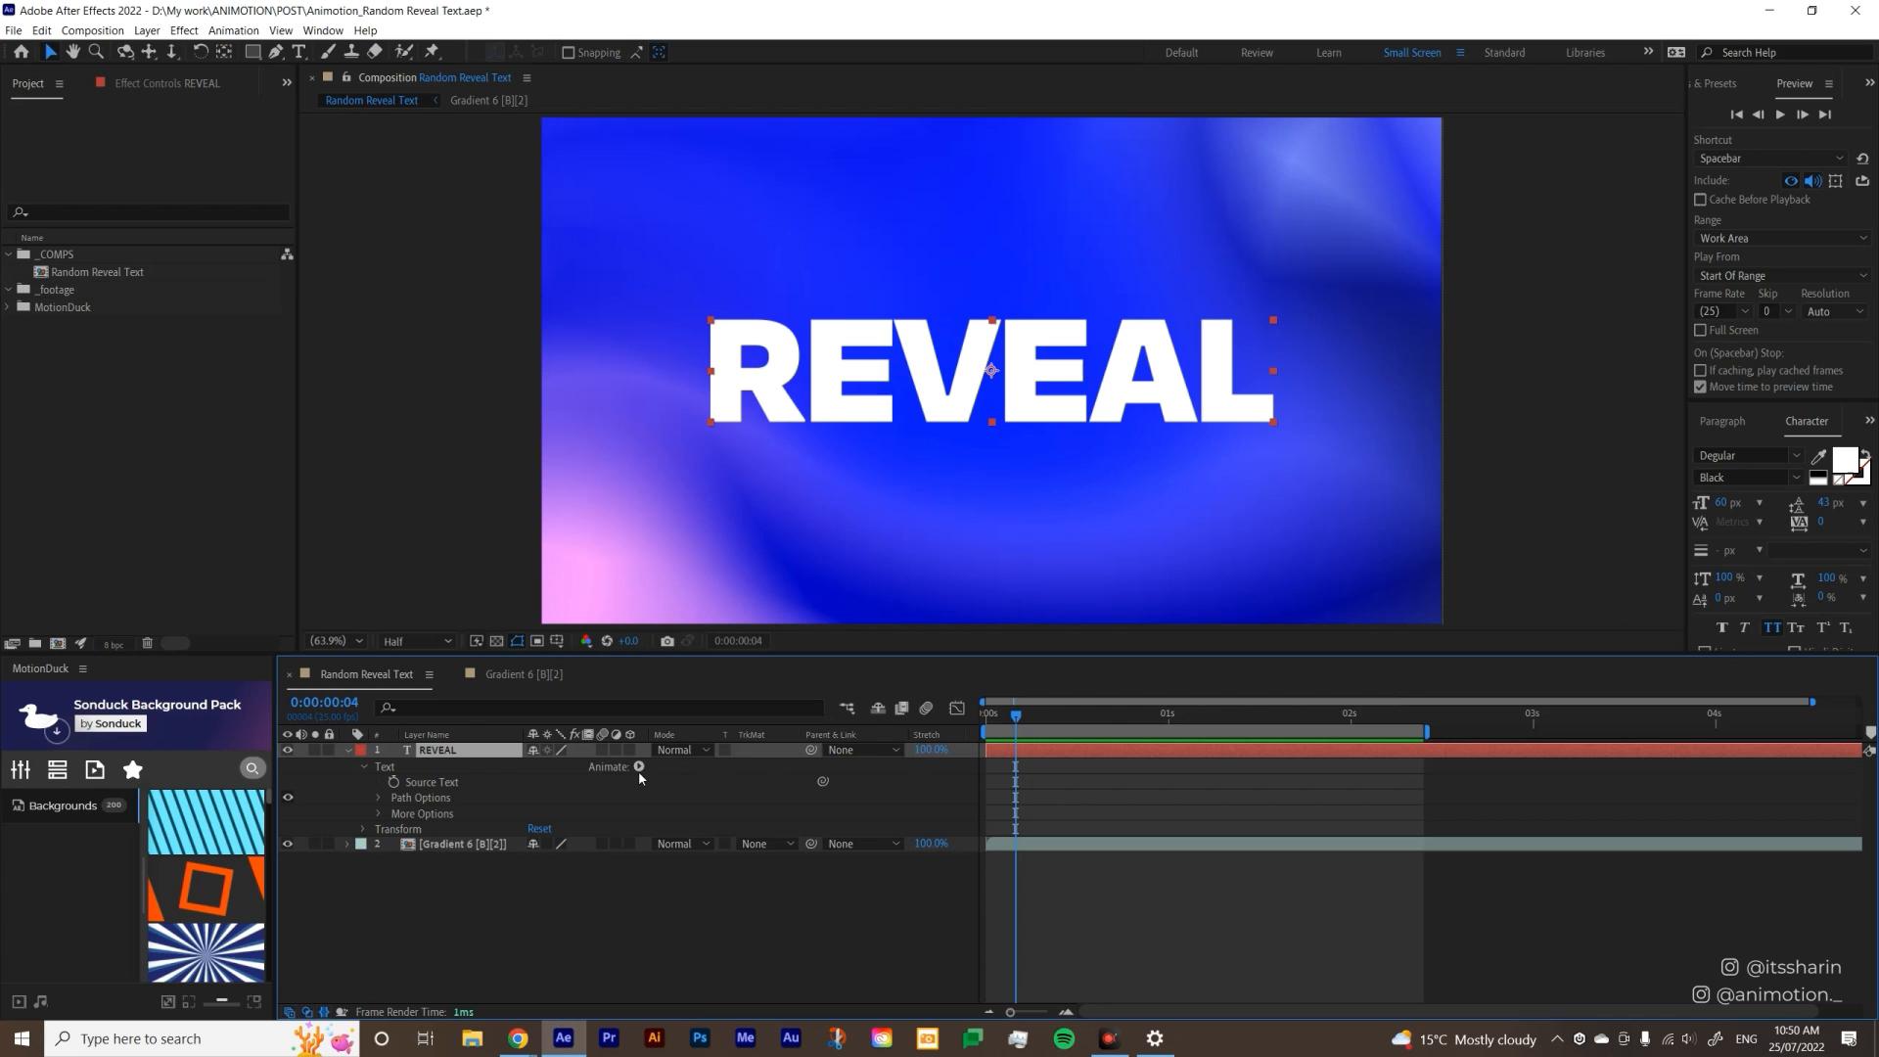
pyautogui.moveTo(310, 734)
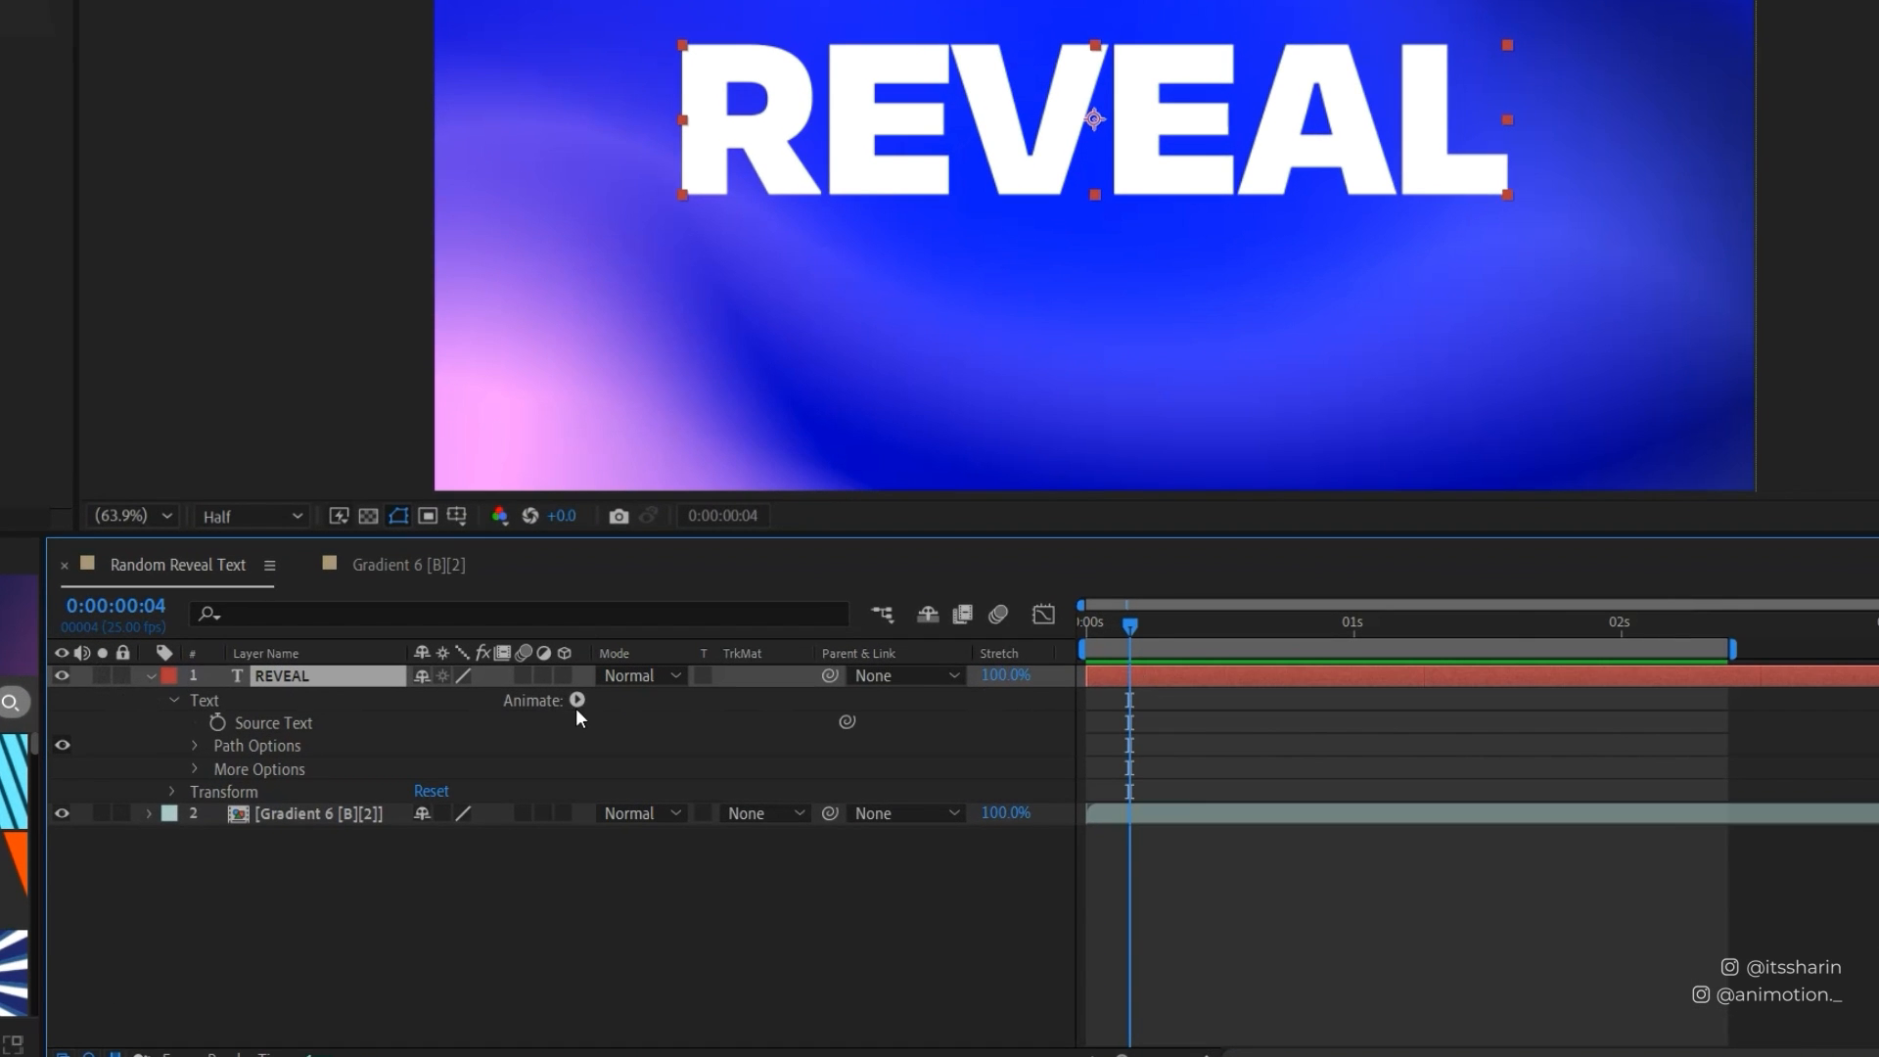
pyautogui.click(576, 700)
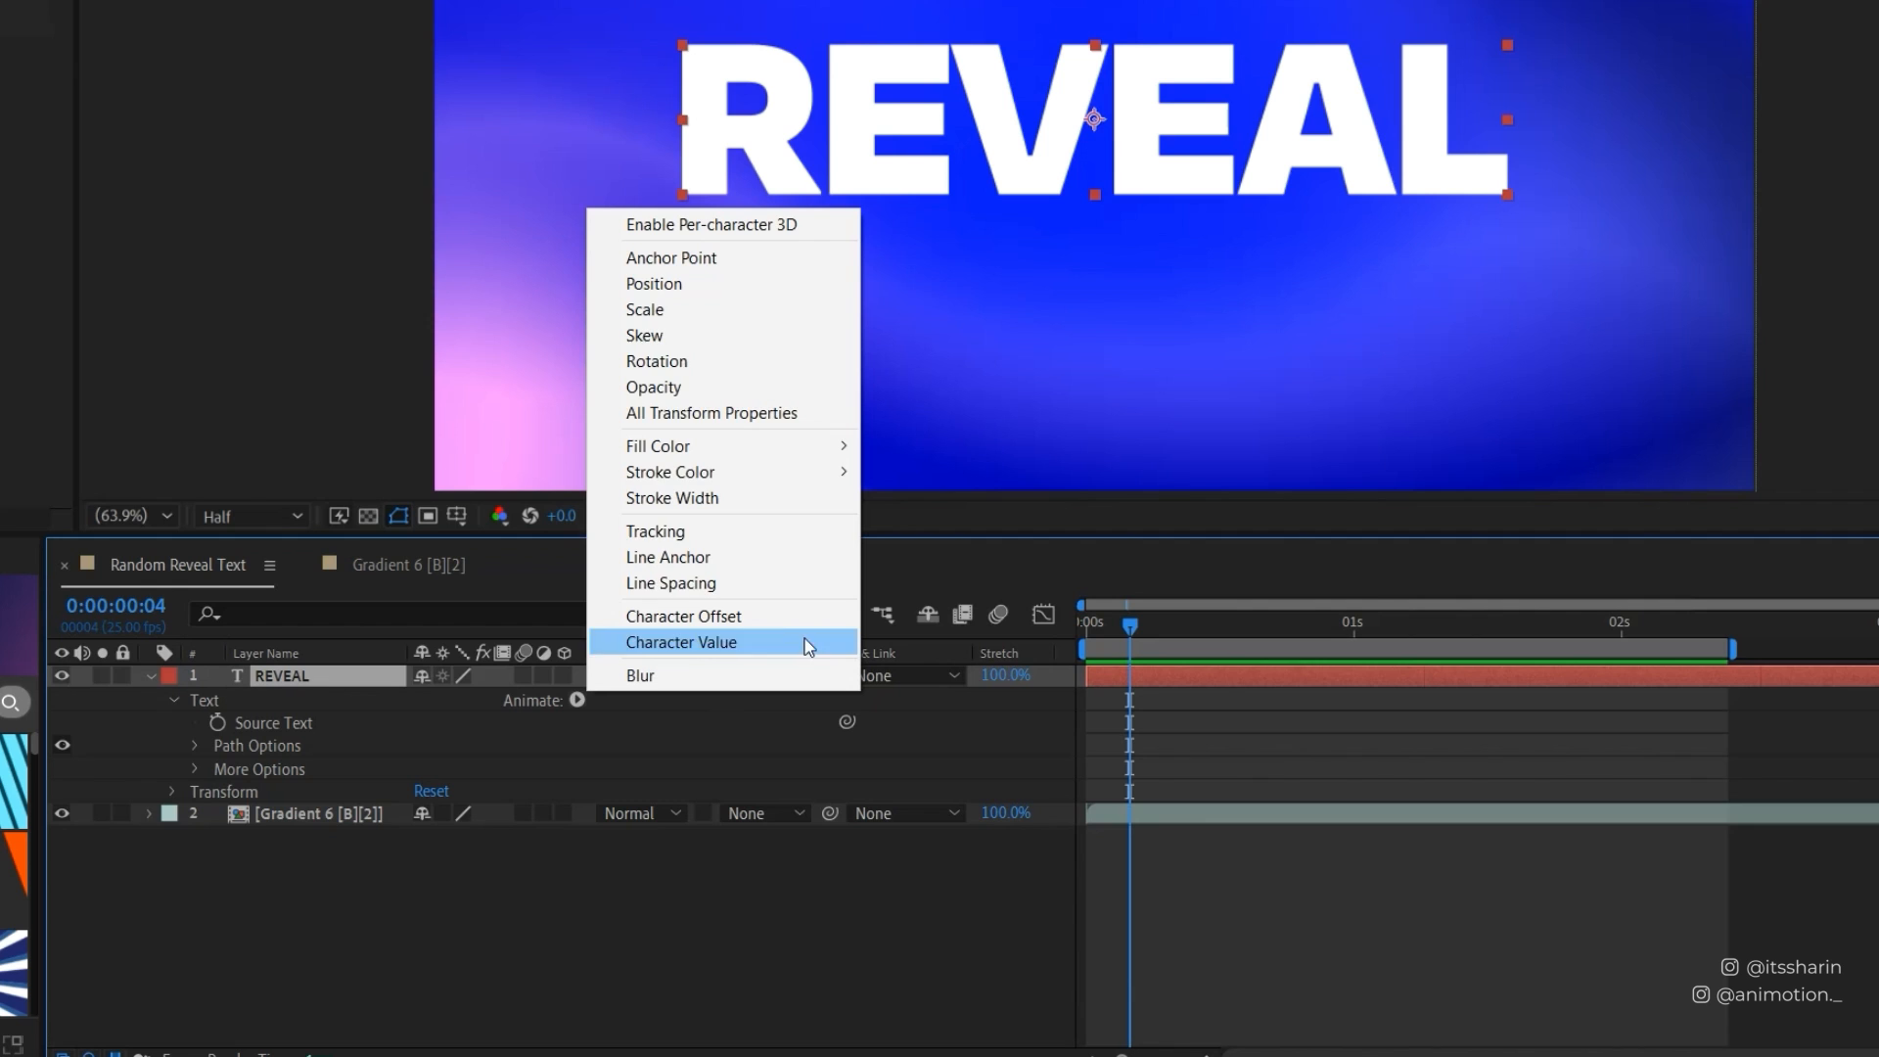
pyautogui.click(654, 283)
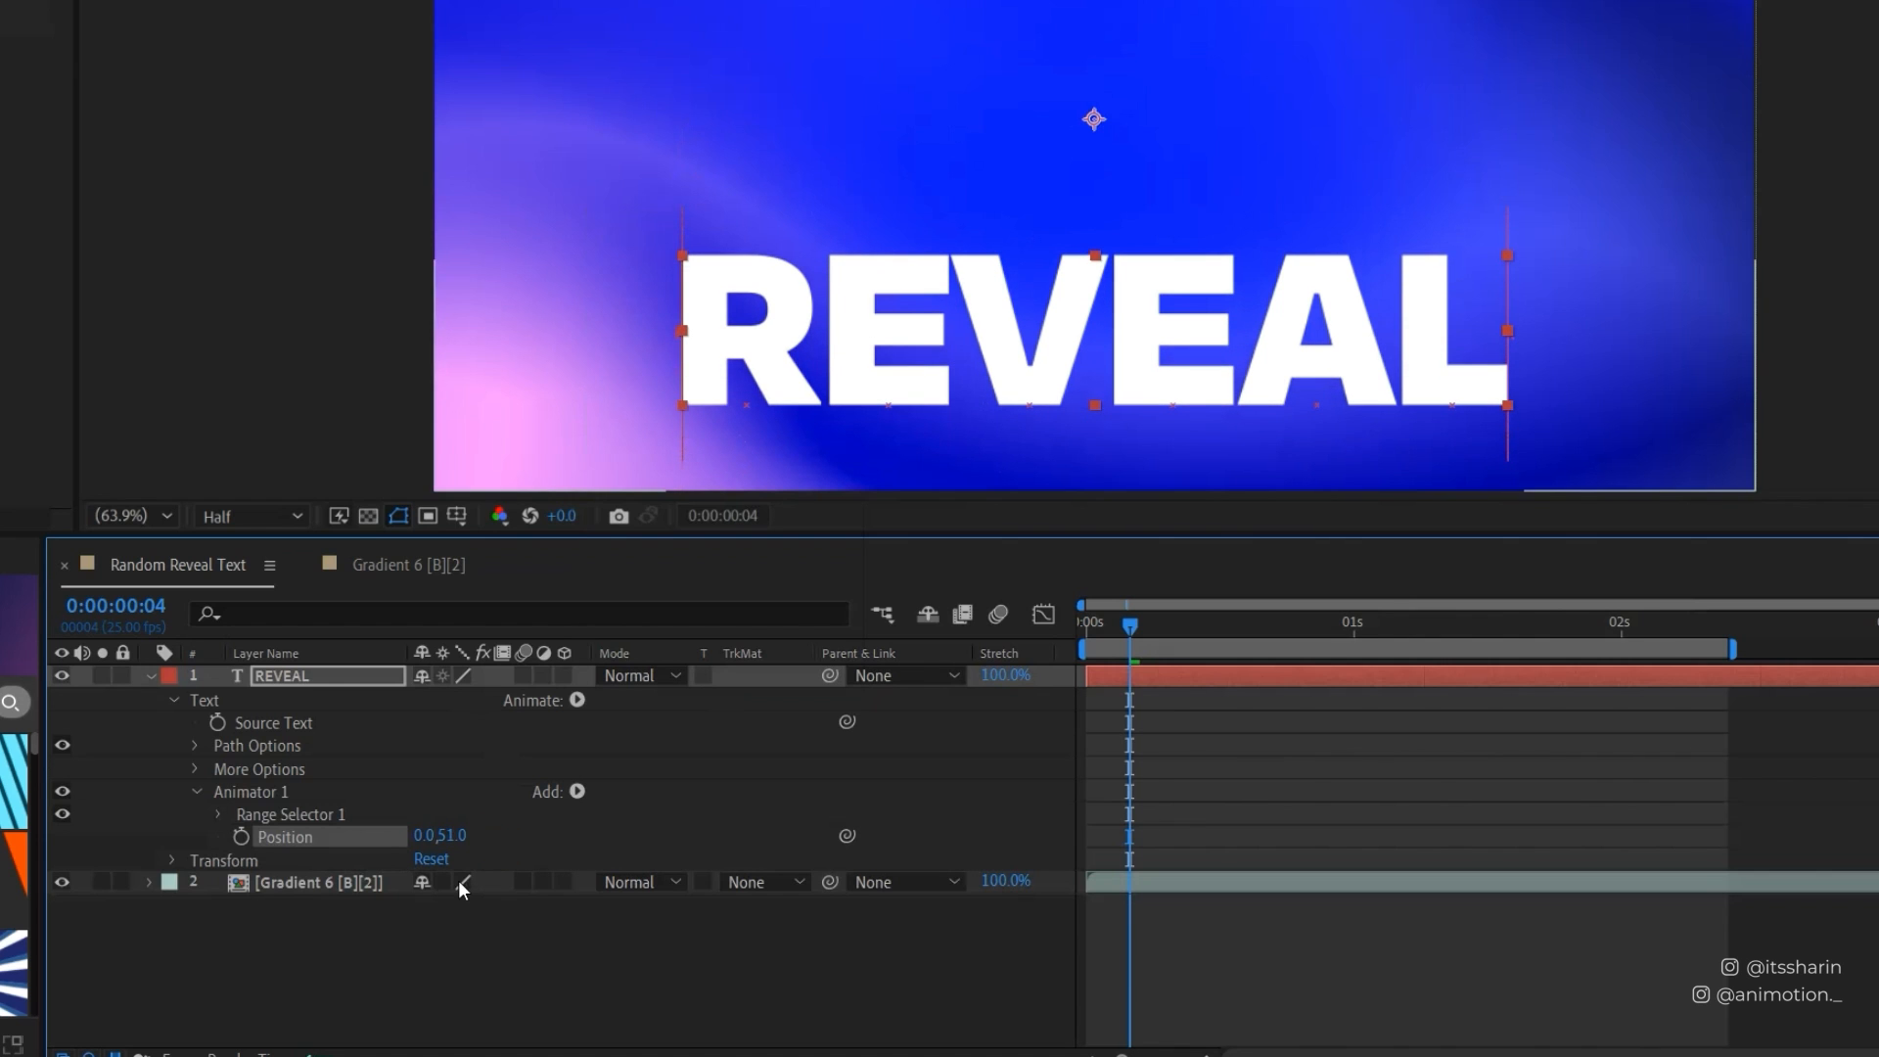
pyautogui.doubleClick(252, 791)
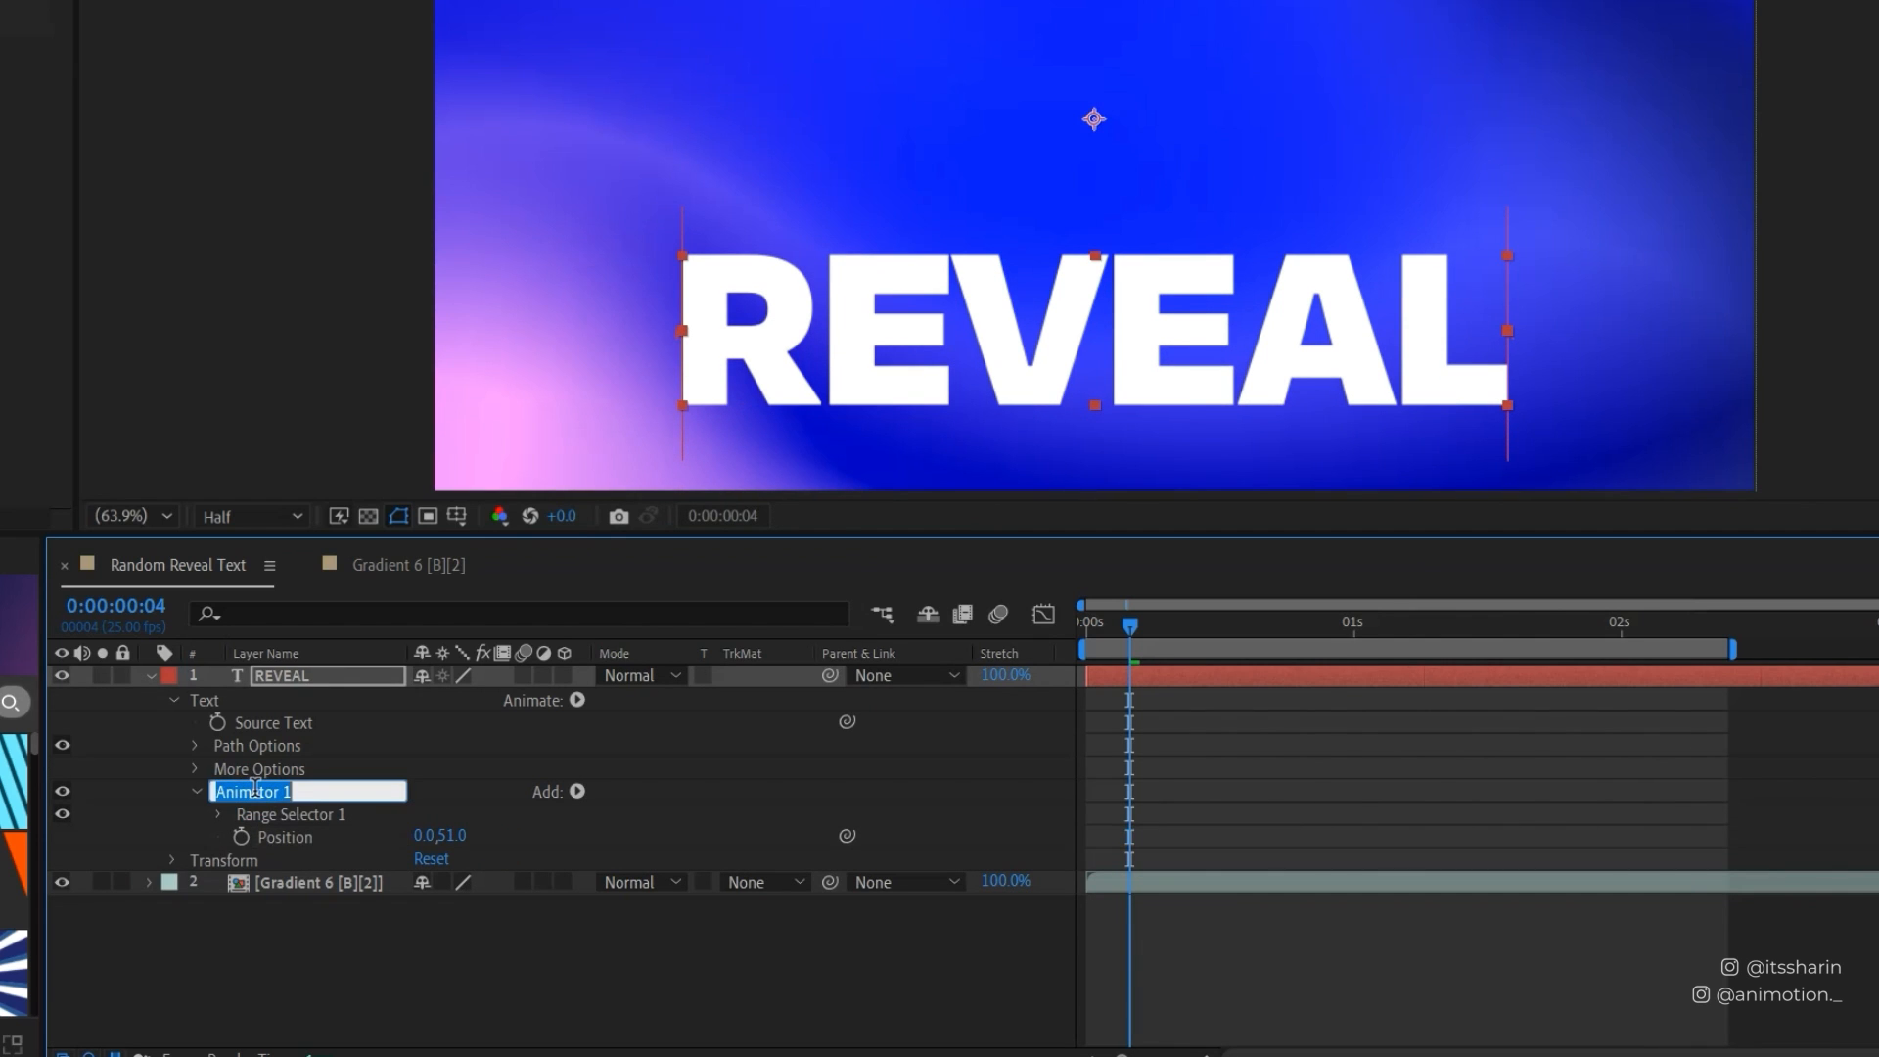
pyautogui.write('position')
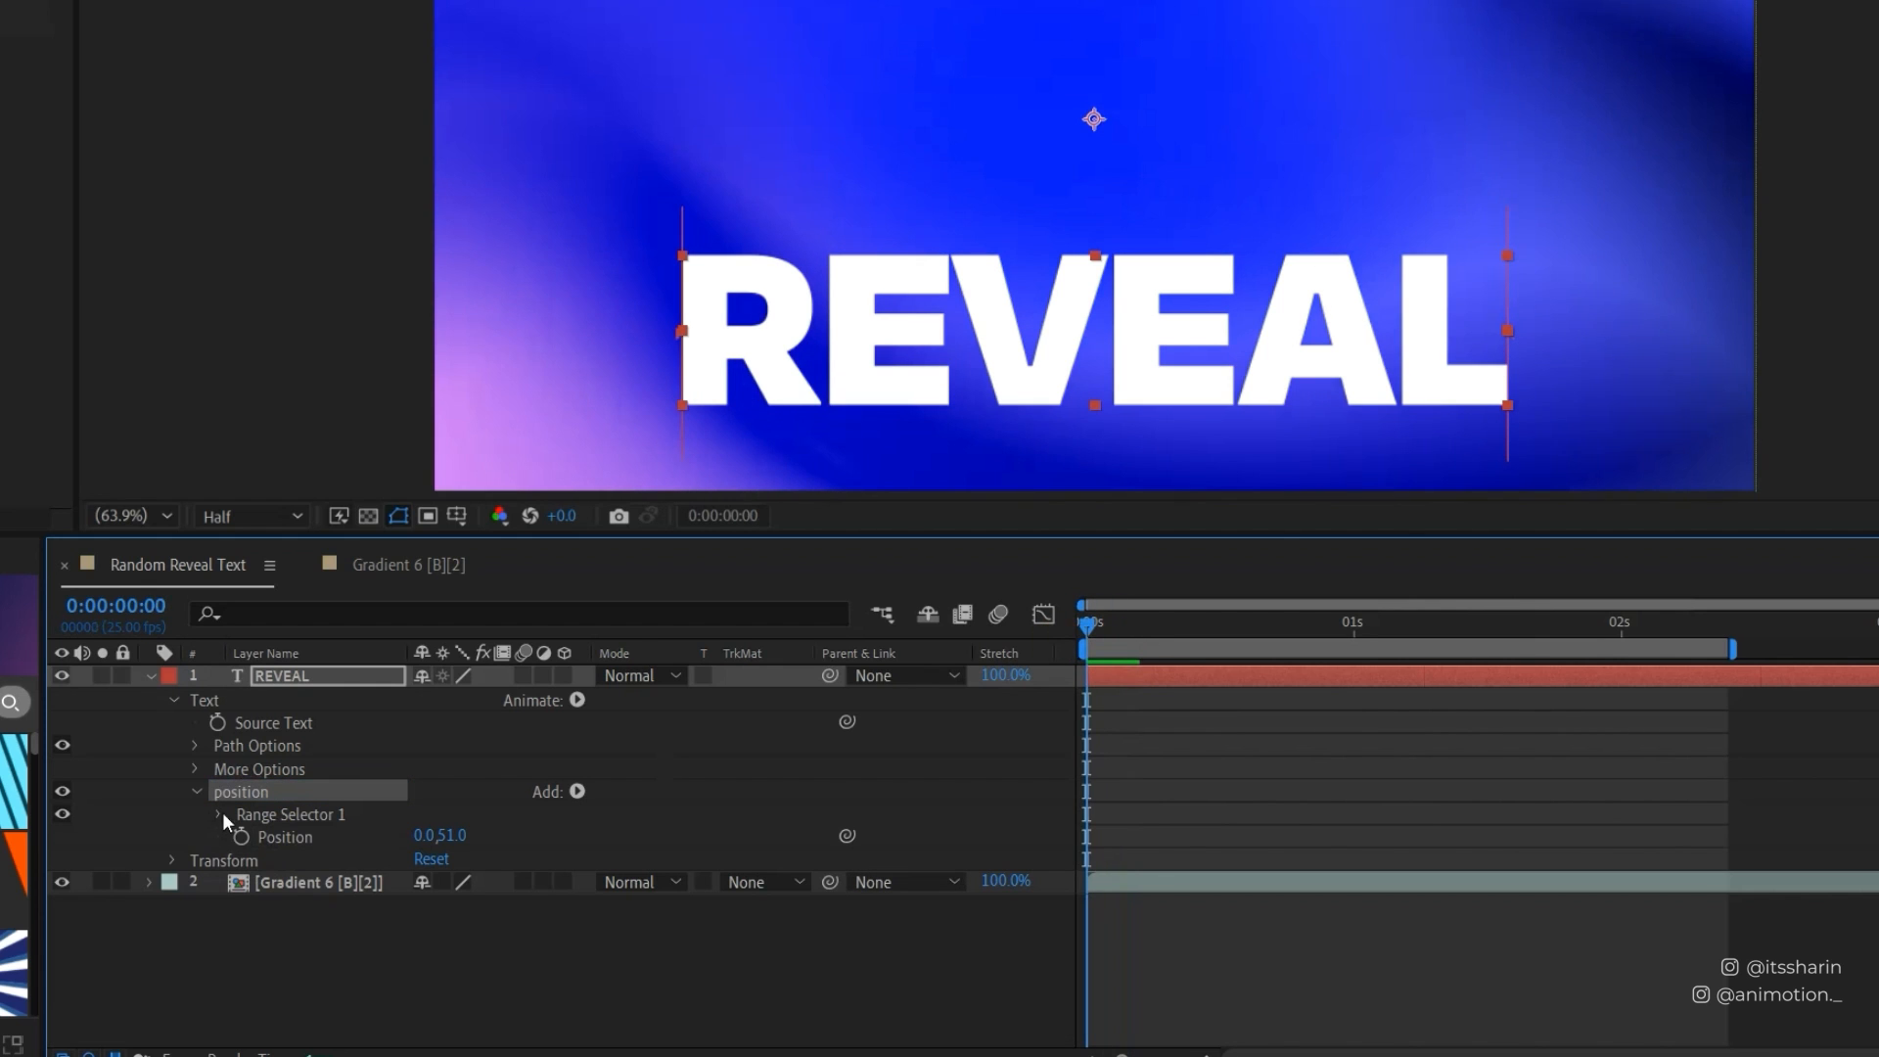
# Keyframe Range Selector 1 Offset from 0s, reaching 100% at one second.
pyautogui.click(217, 814)
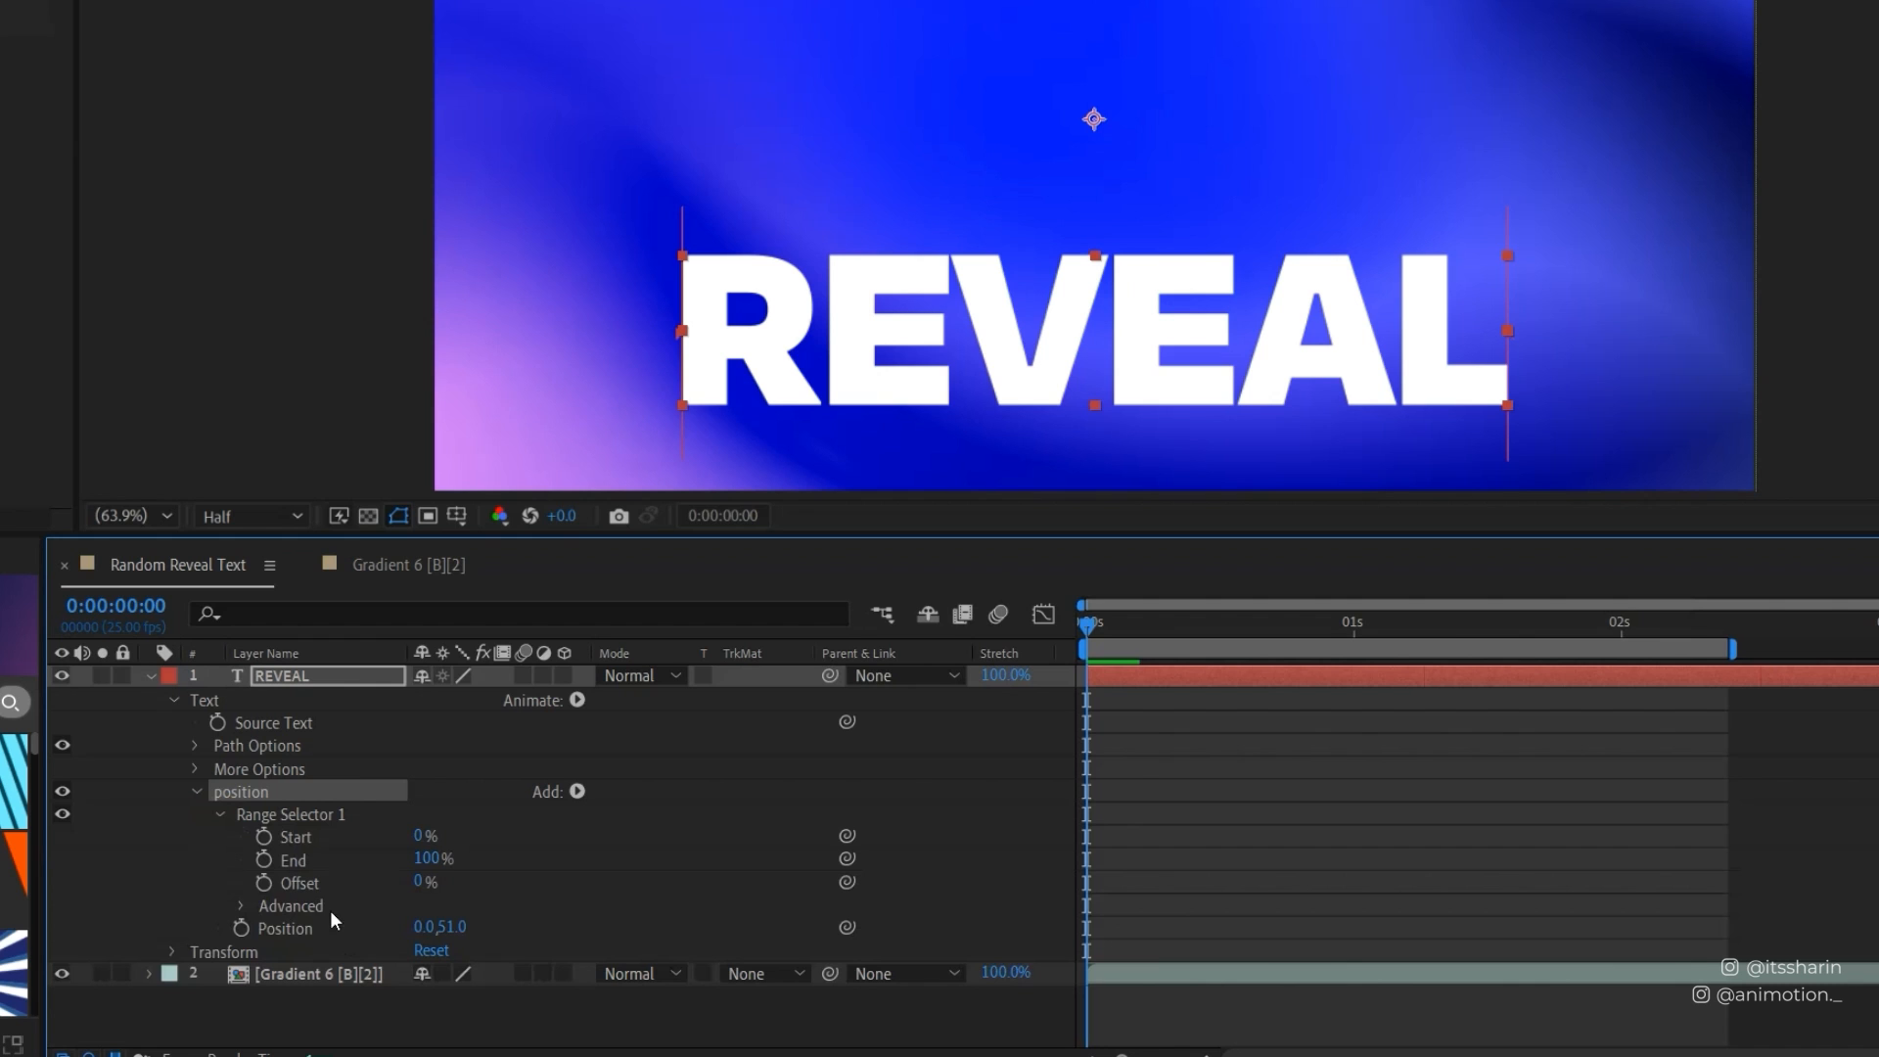
pyautogui.click(262, 883)
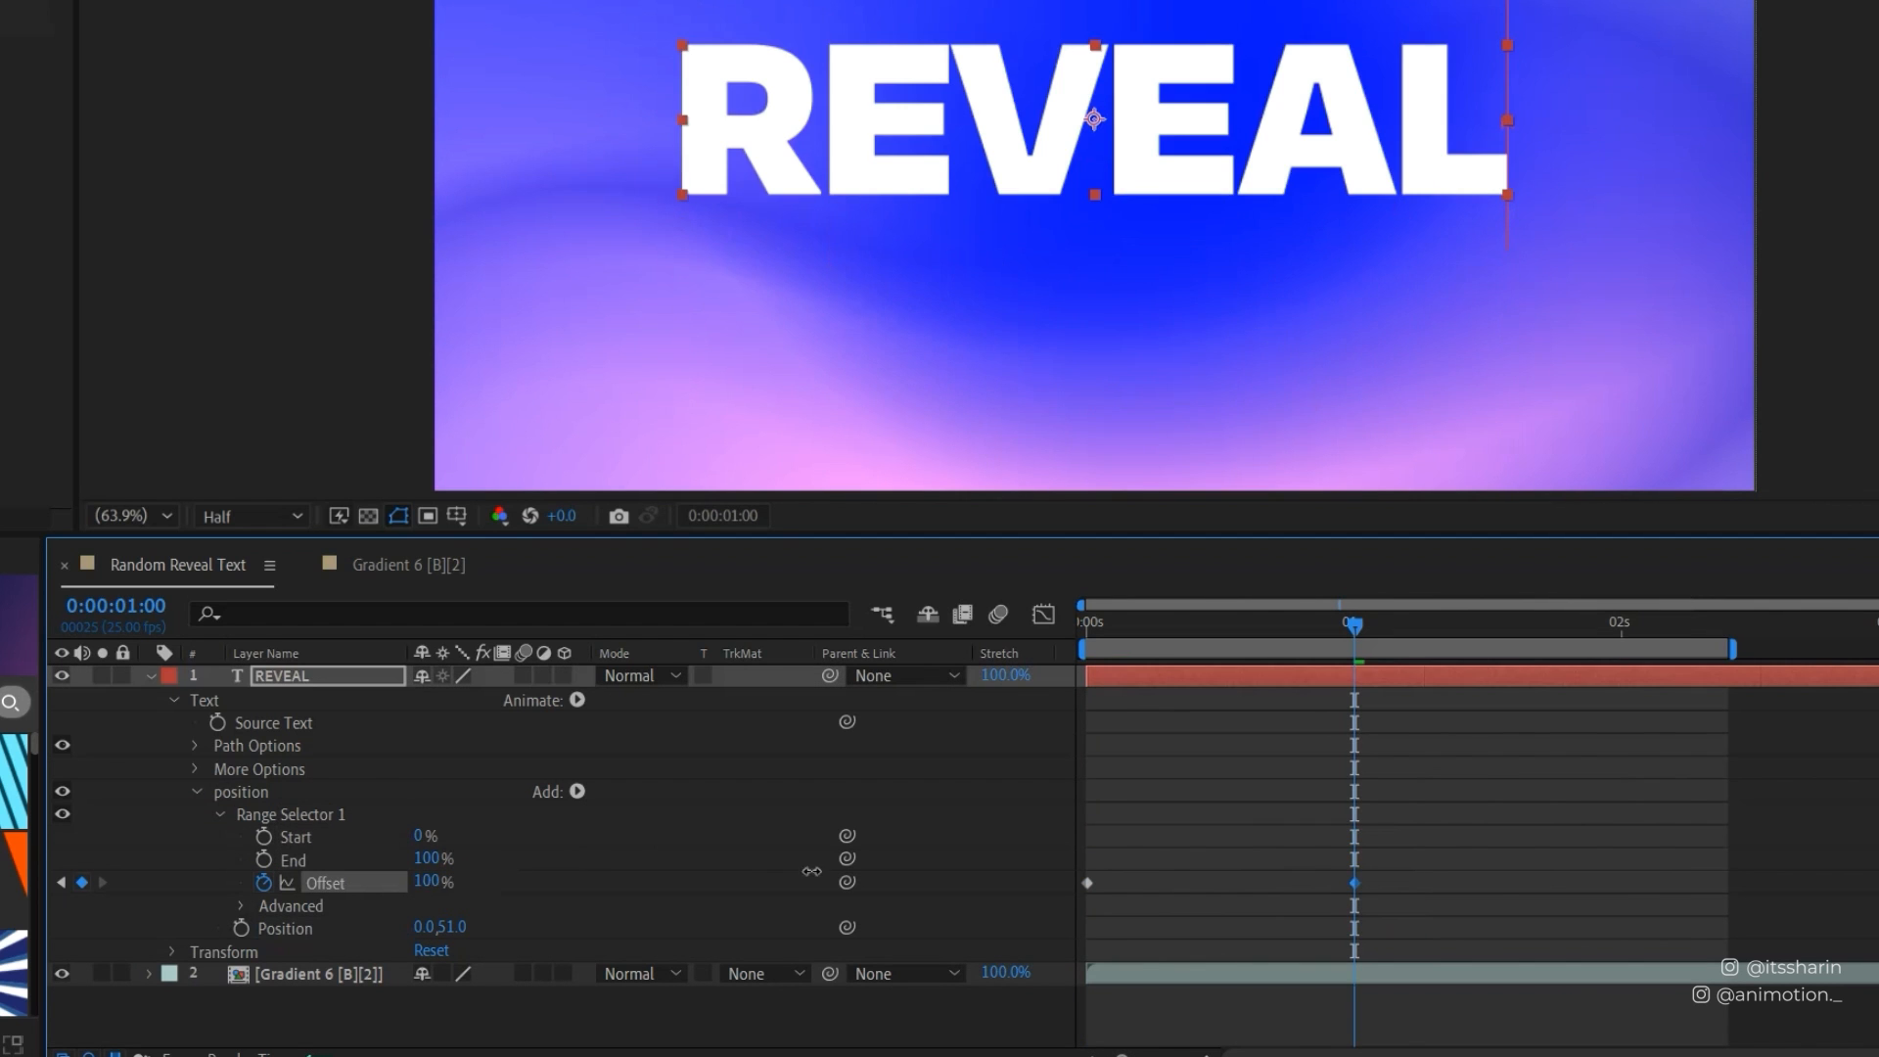
pyautogui.click(1084, 623)
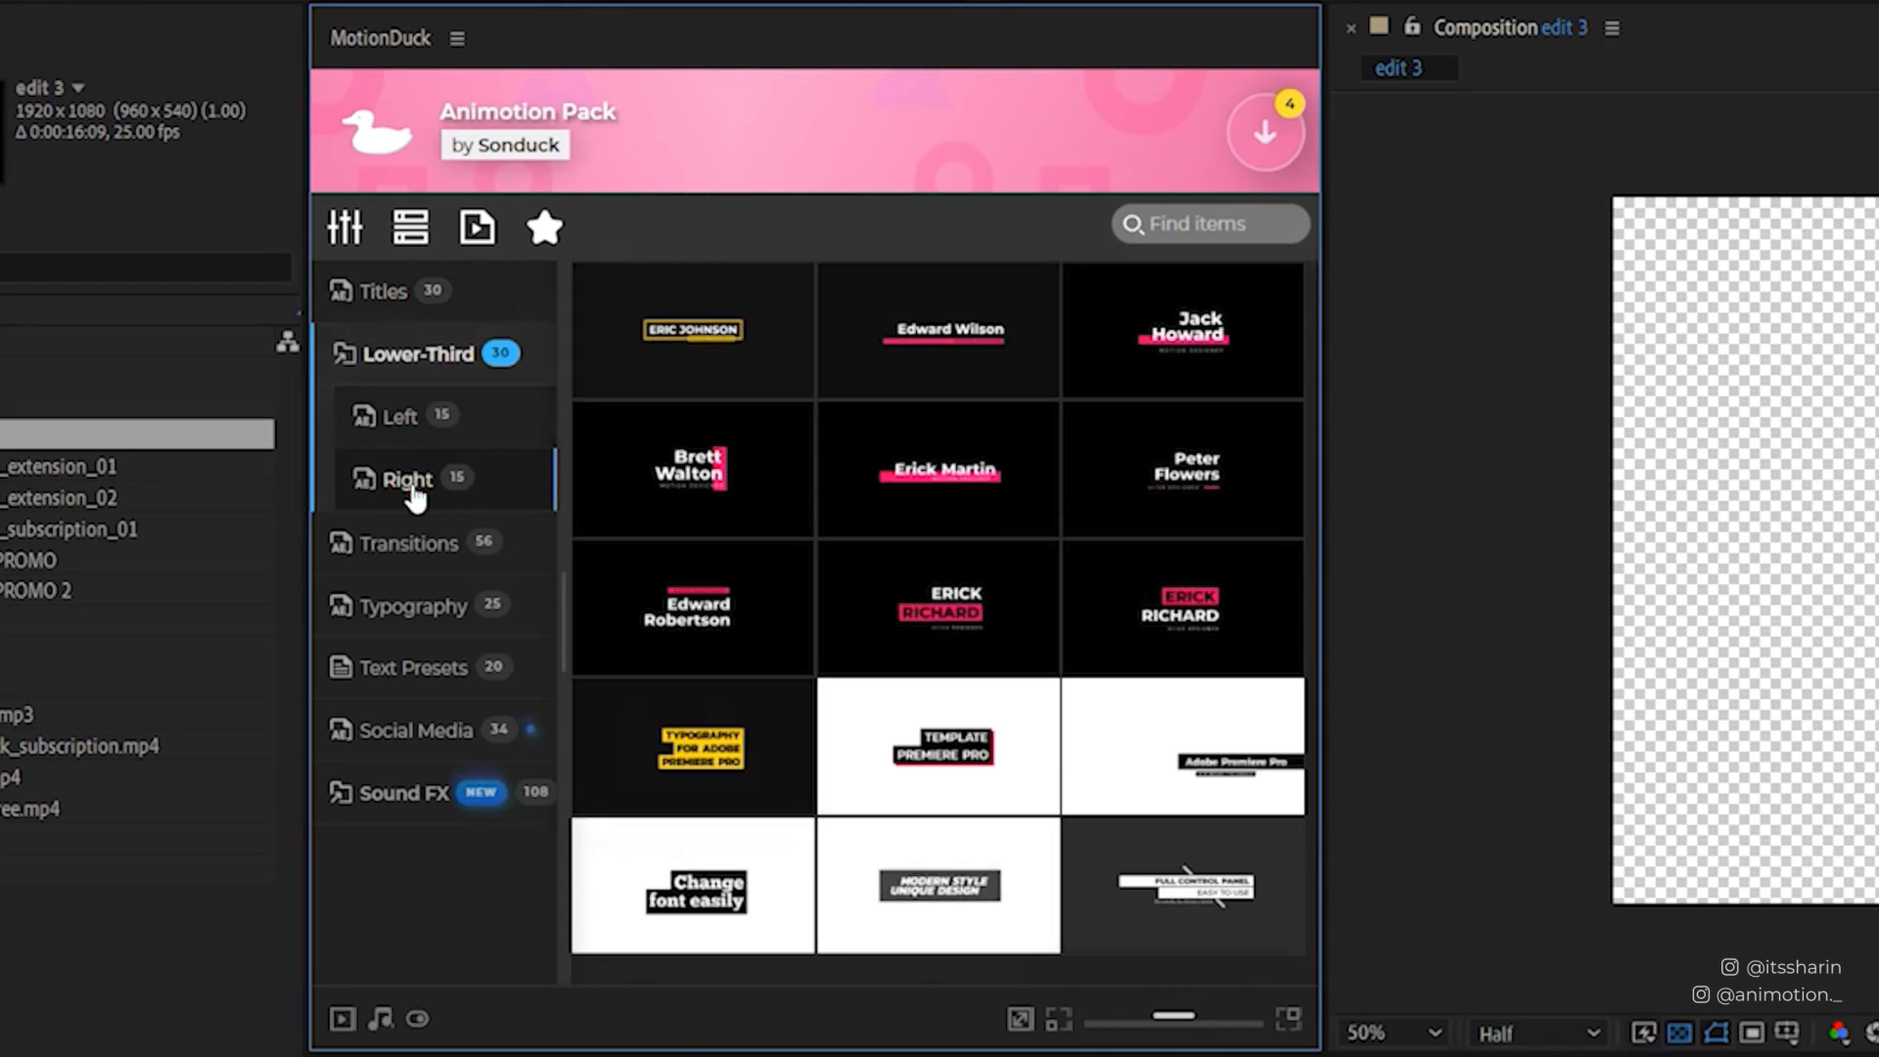
# Set the Offset keyframe at 0s to -100%.
pyautogui.click(413, 605)
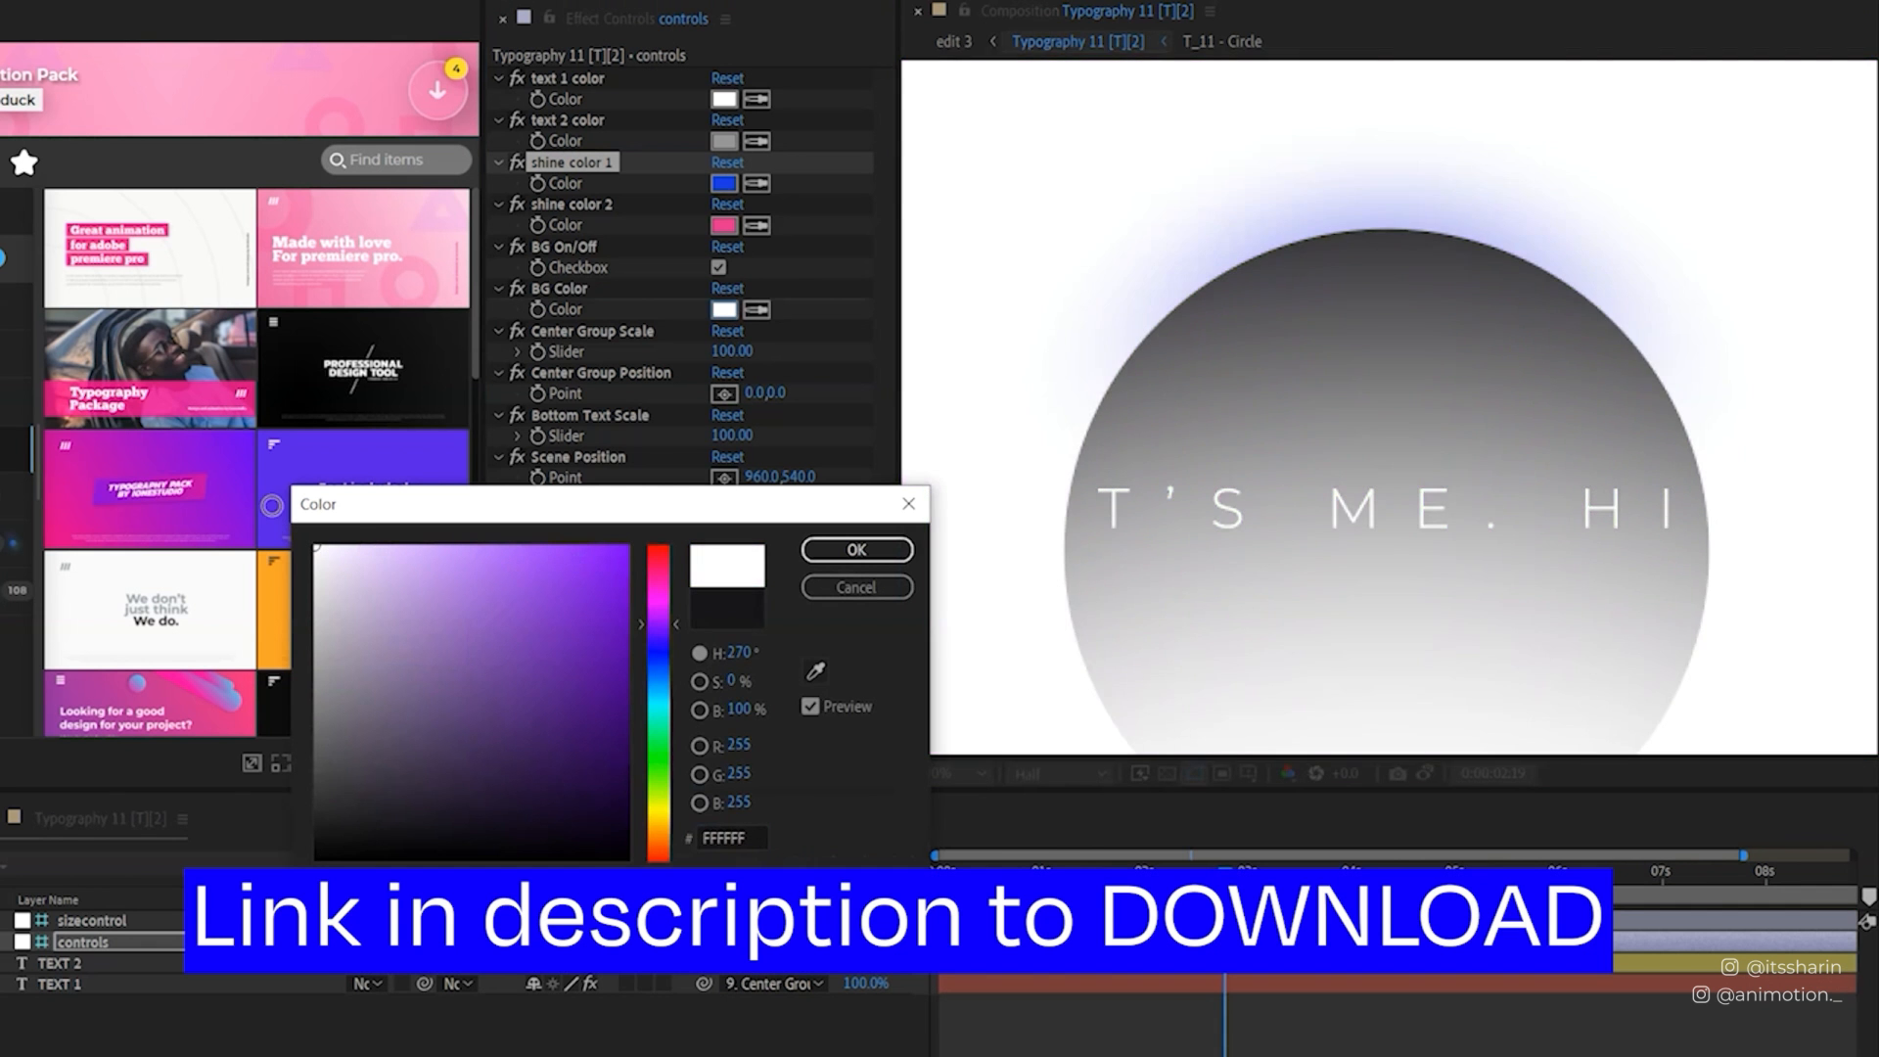
pyautogui.click(488, 601)
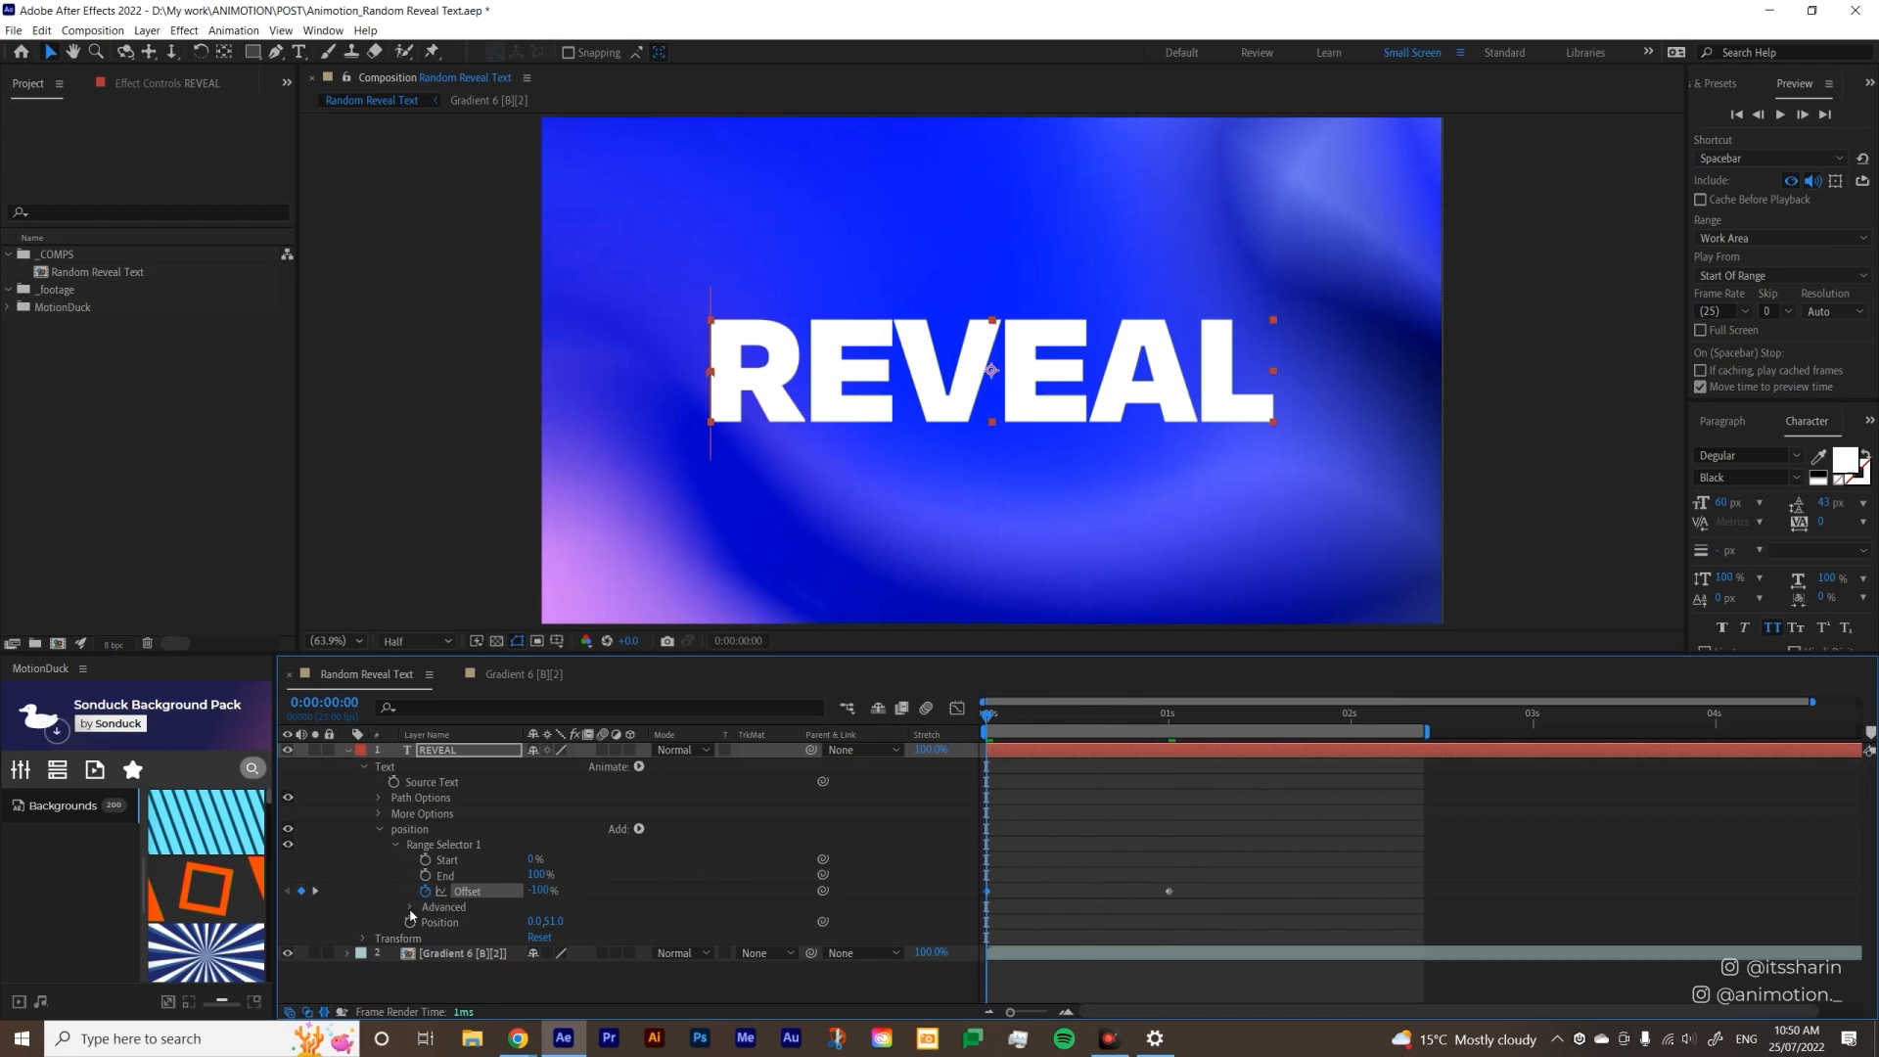
# Review Advanced settings (Shape: Ramp Up, Randomize Order) and collapse the REVEAL layer.
pyautogui.click(409, 906)
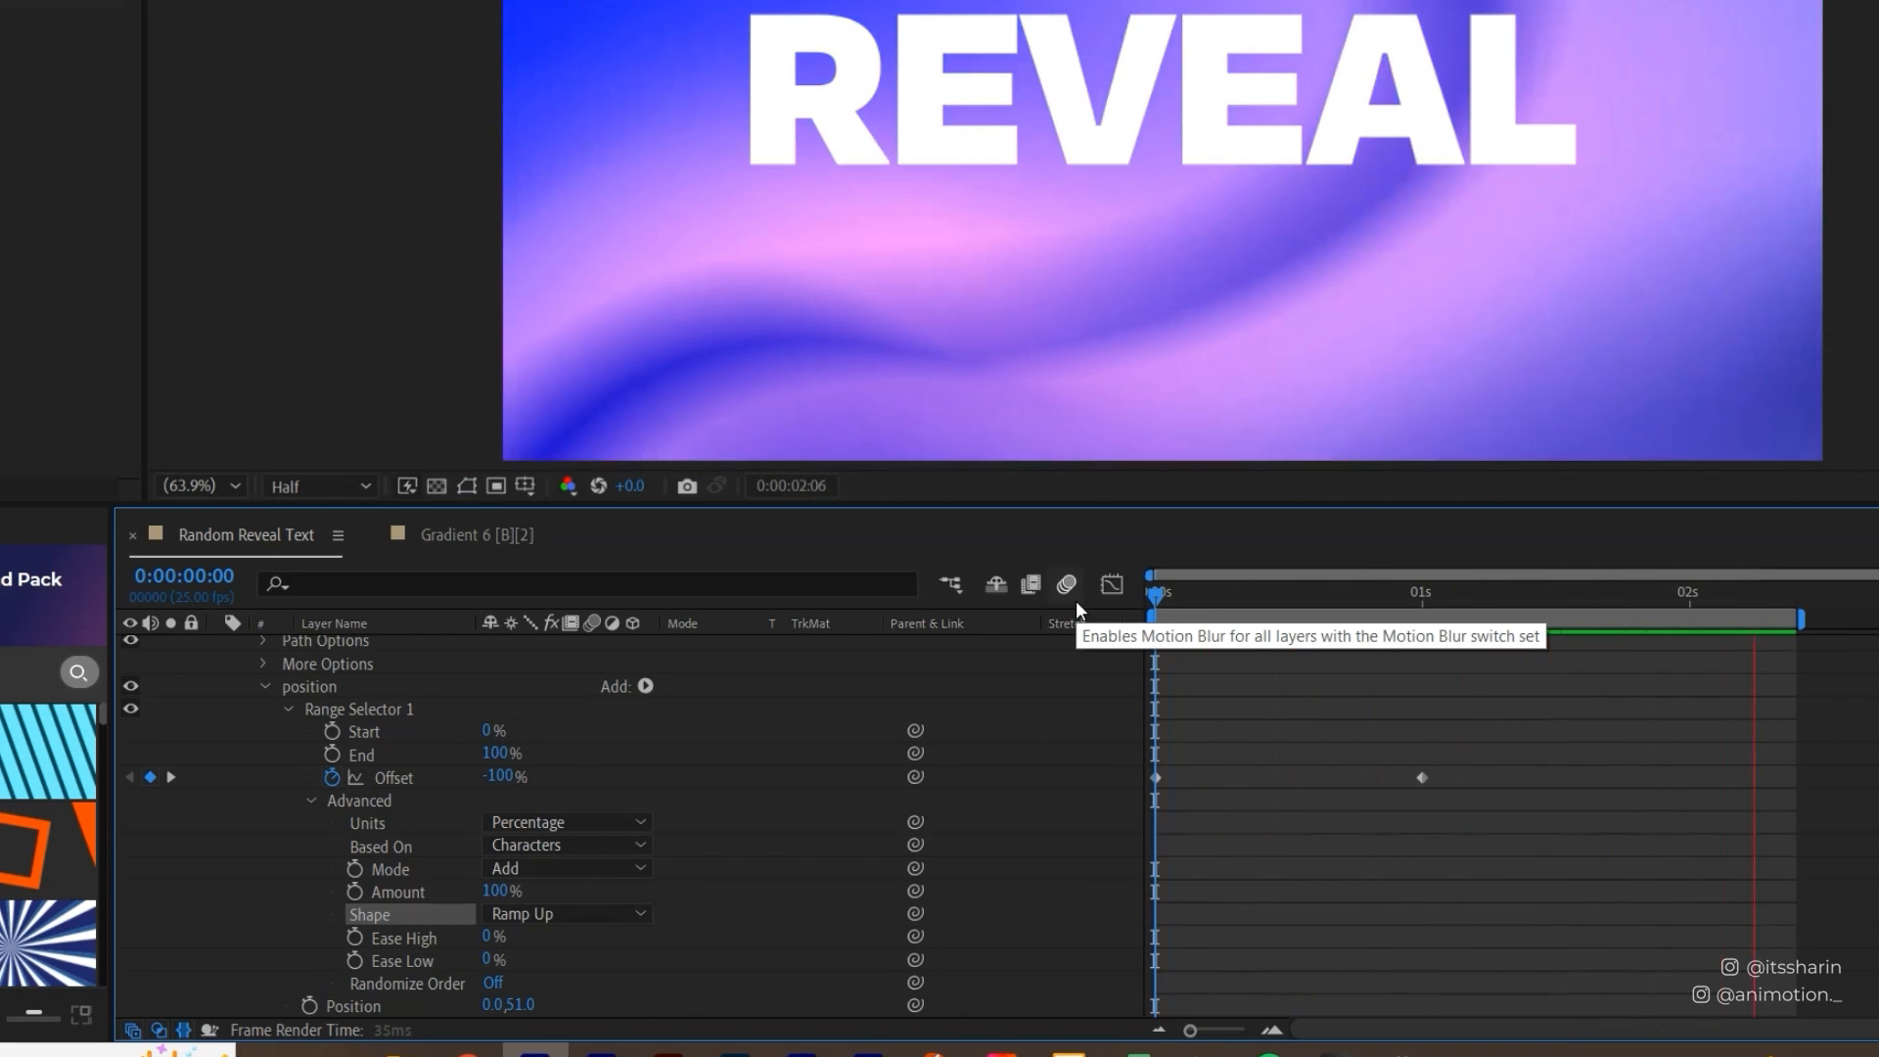
pyautogui.click(1412, 591)
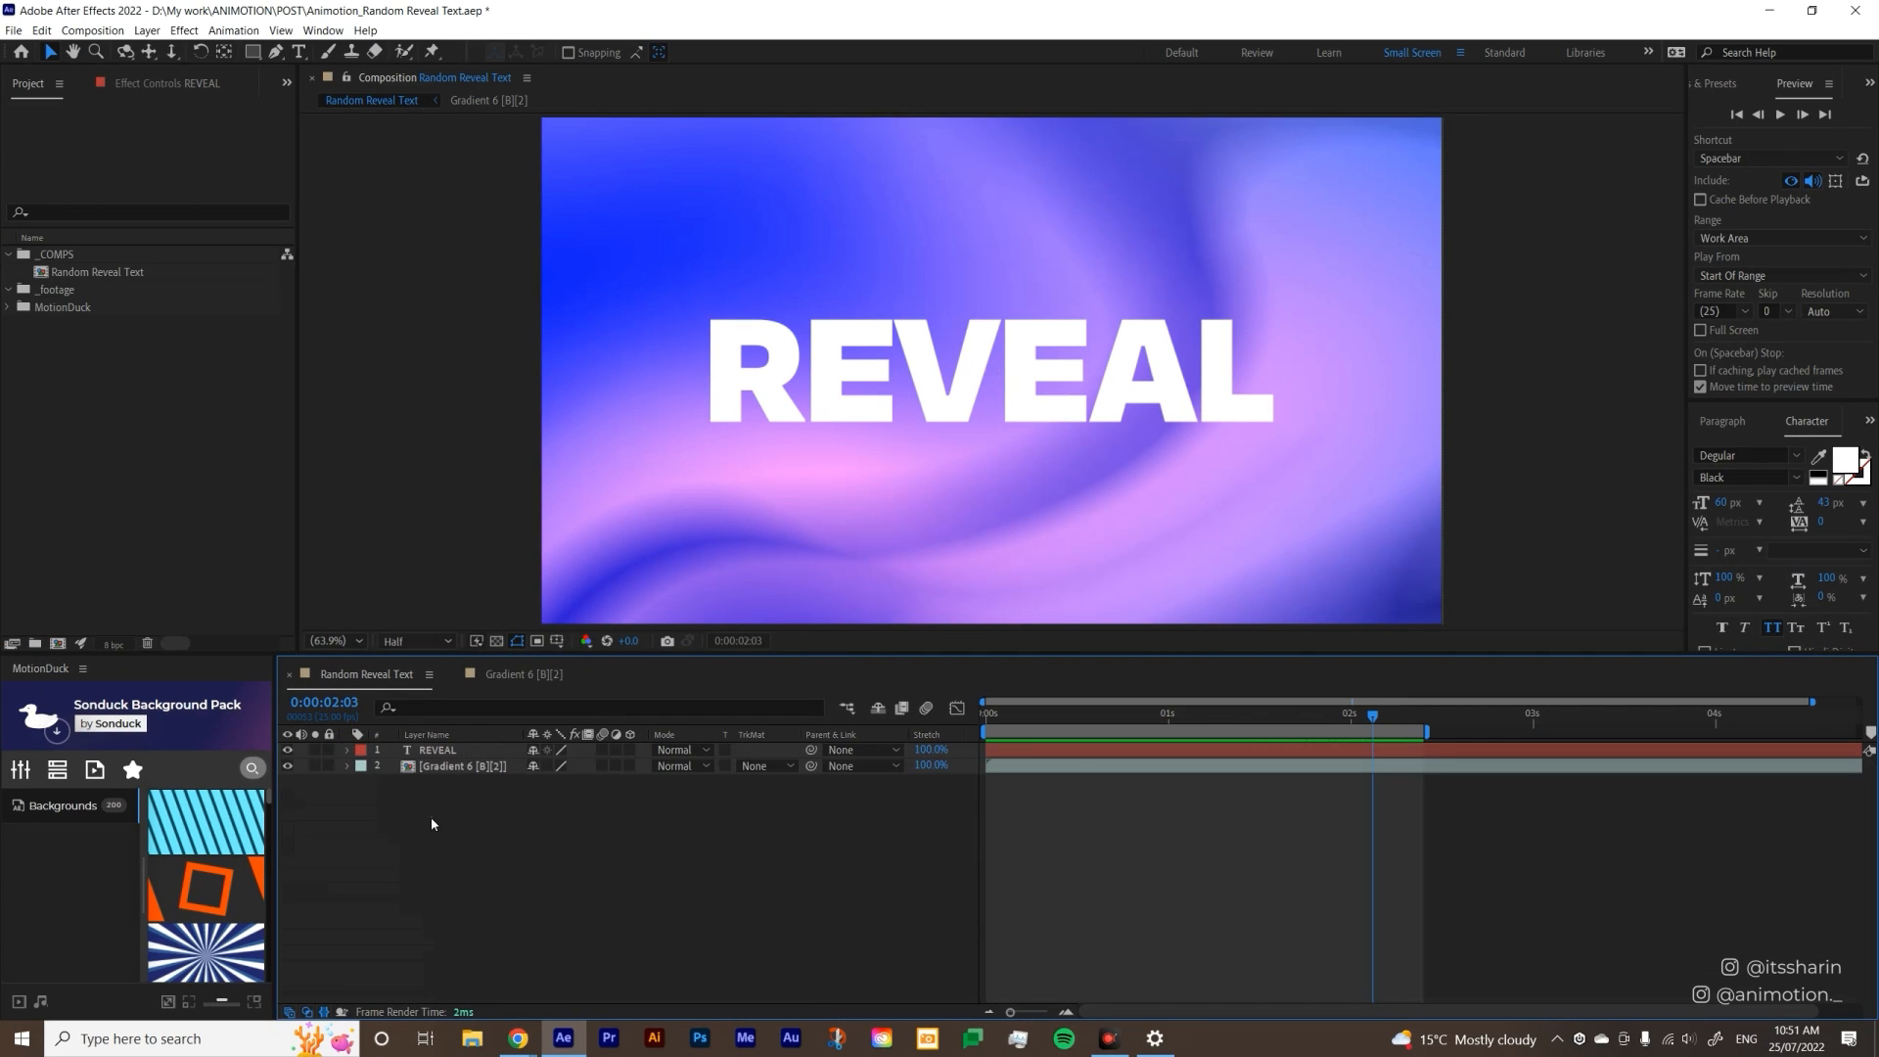
pyautogui.moveTo(252, 51)
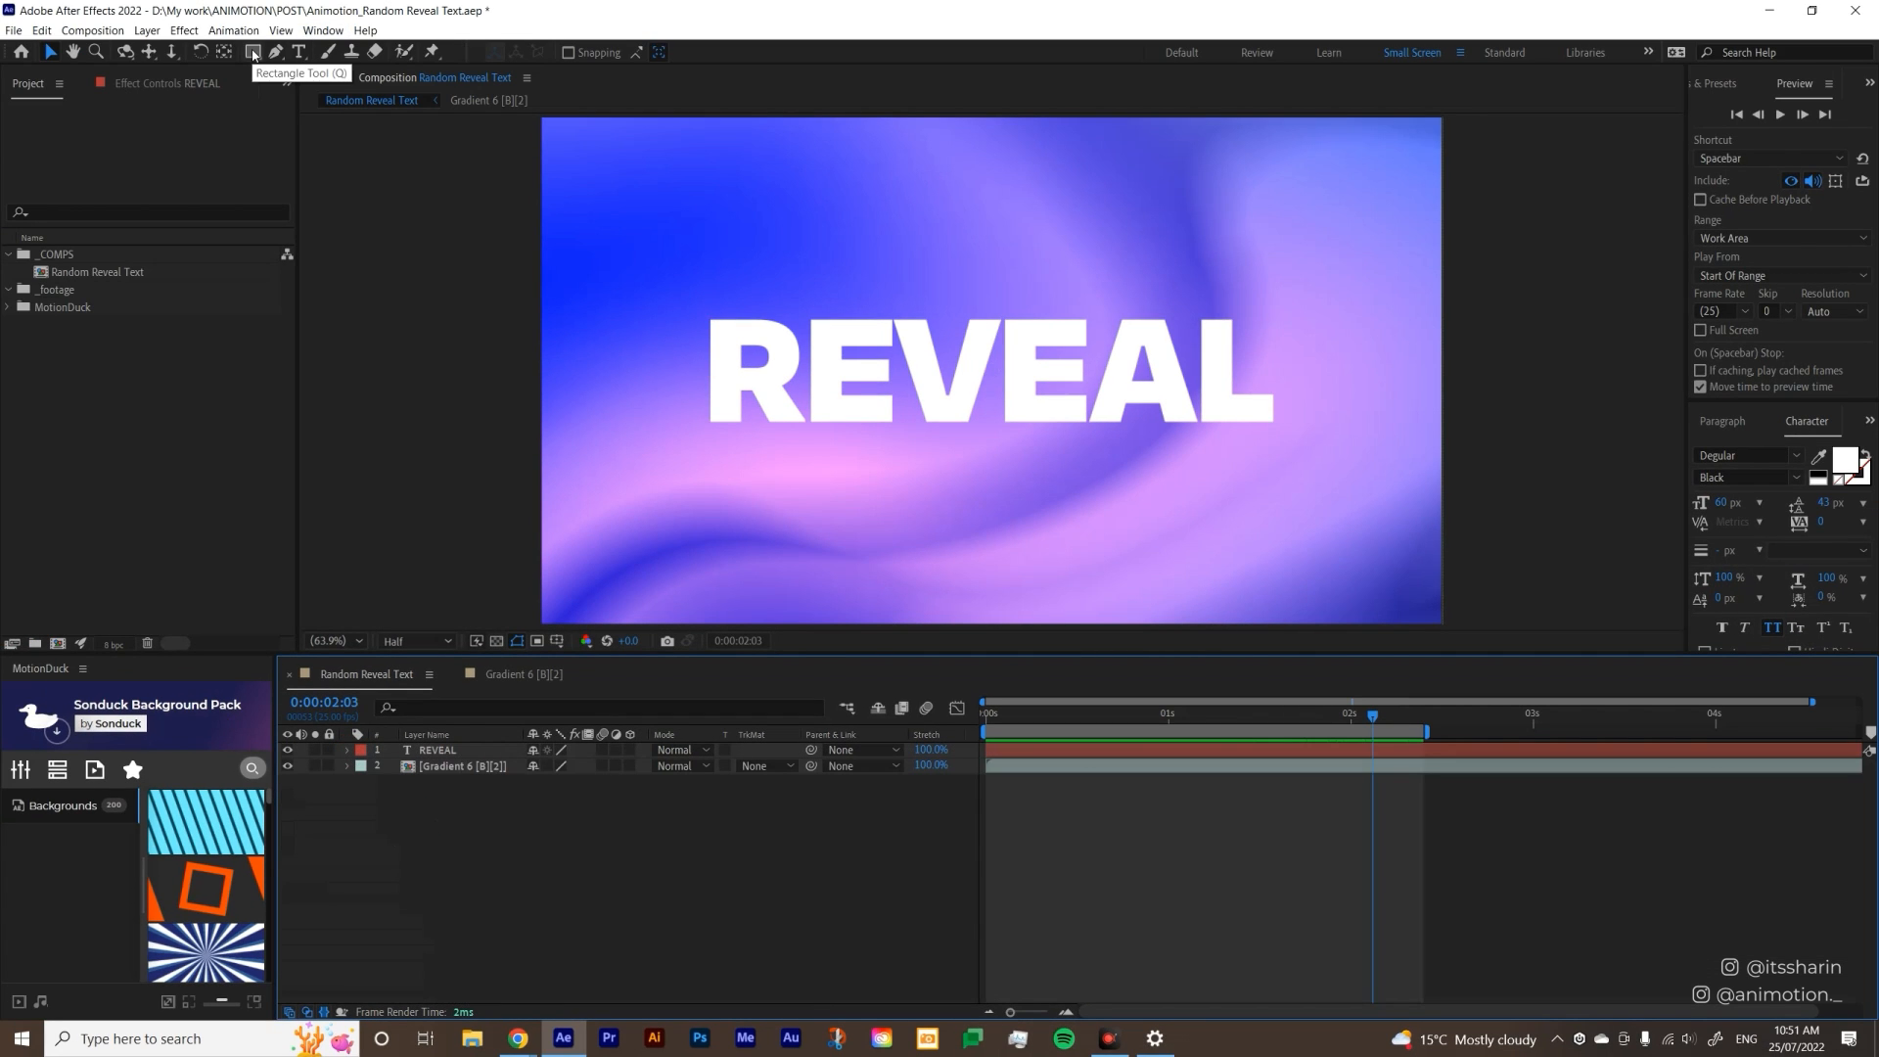
# Draw the 'matte' rectangle and nudge its top edge flush with the REVEAL baseline at 400%.
pyautogui.click(253, 51)
pyautogui.write('matte')
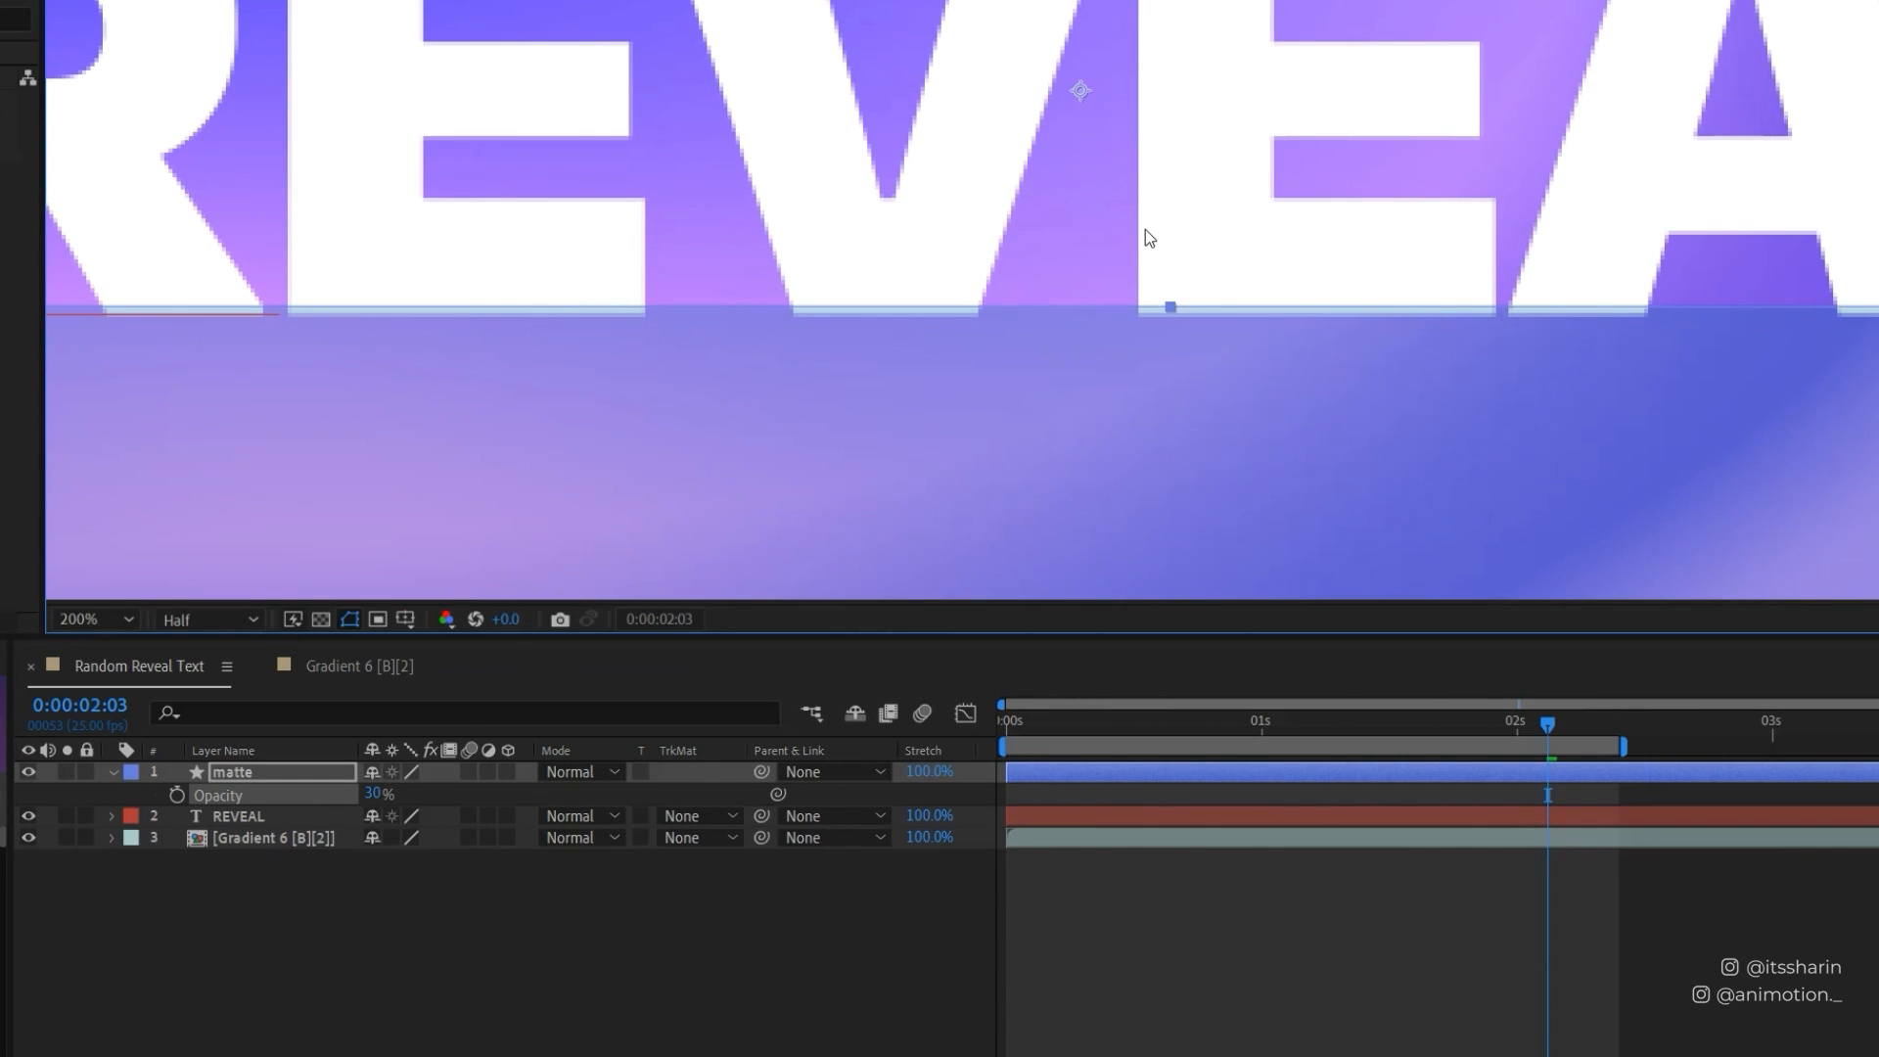
pyautogui.click(1171, 781)
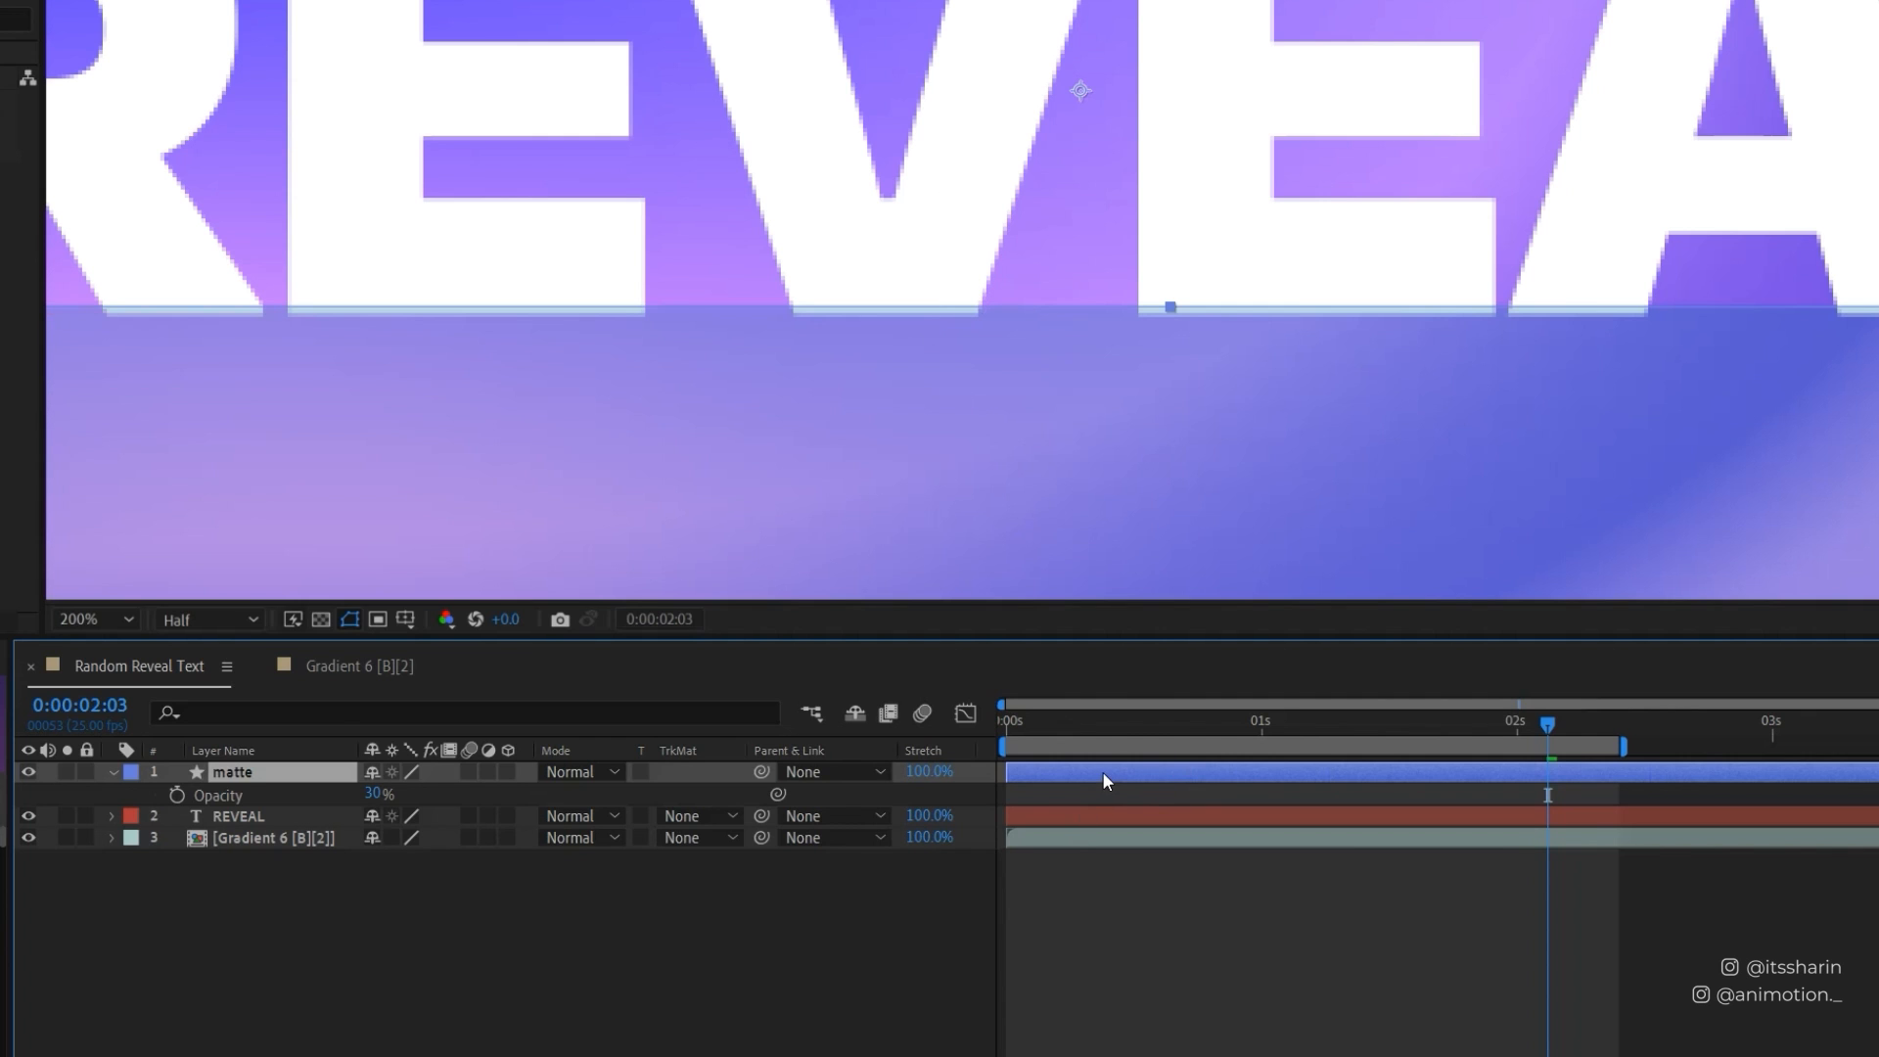
pyautogui.click(91, 621)
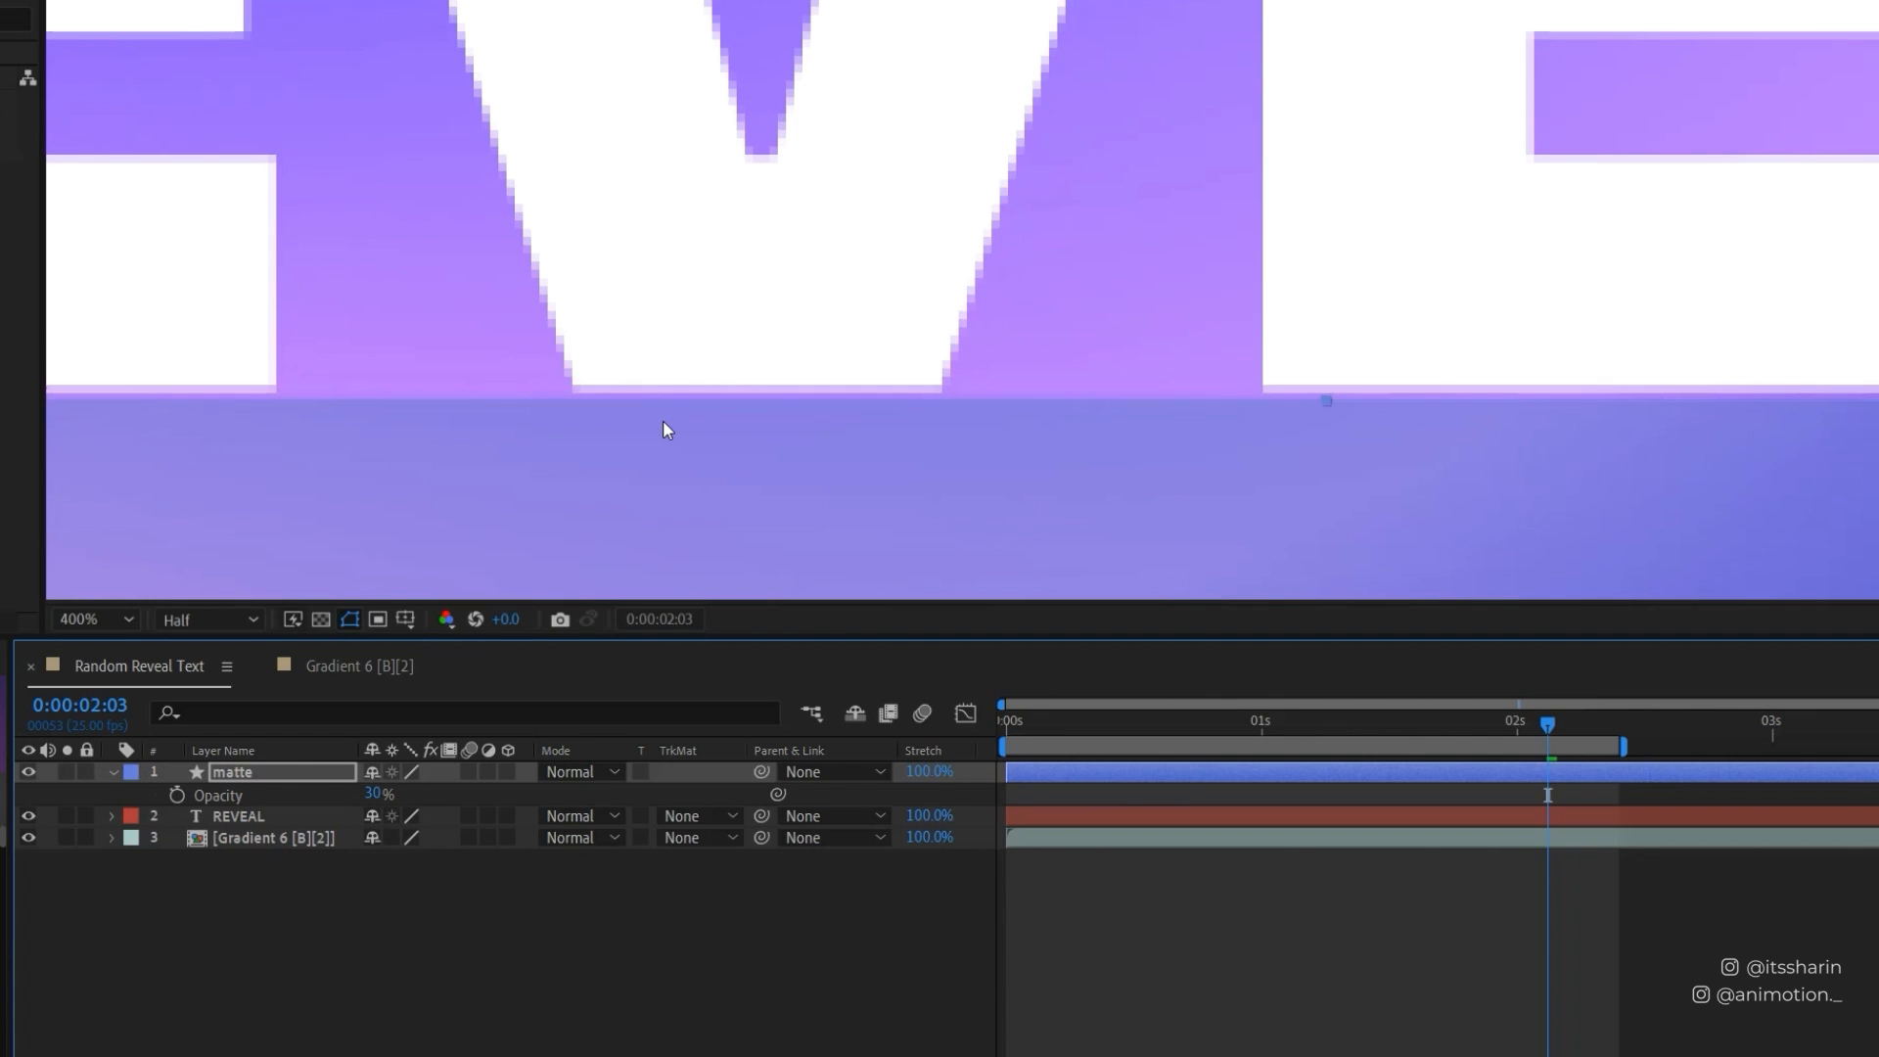
pyautogui.moveTo(1006, 376)
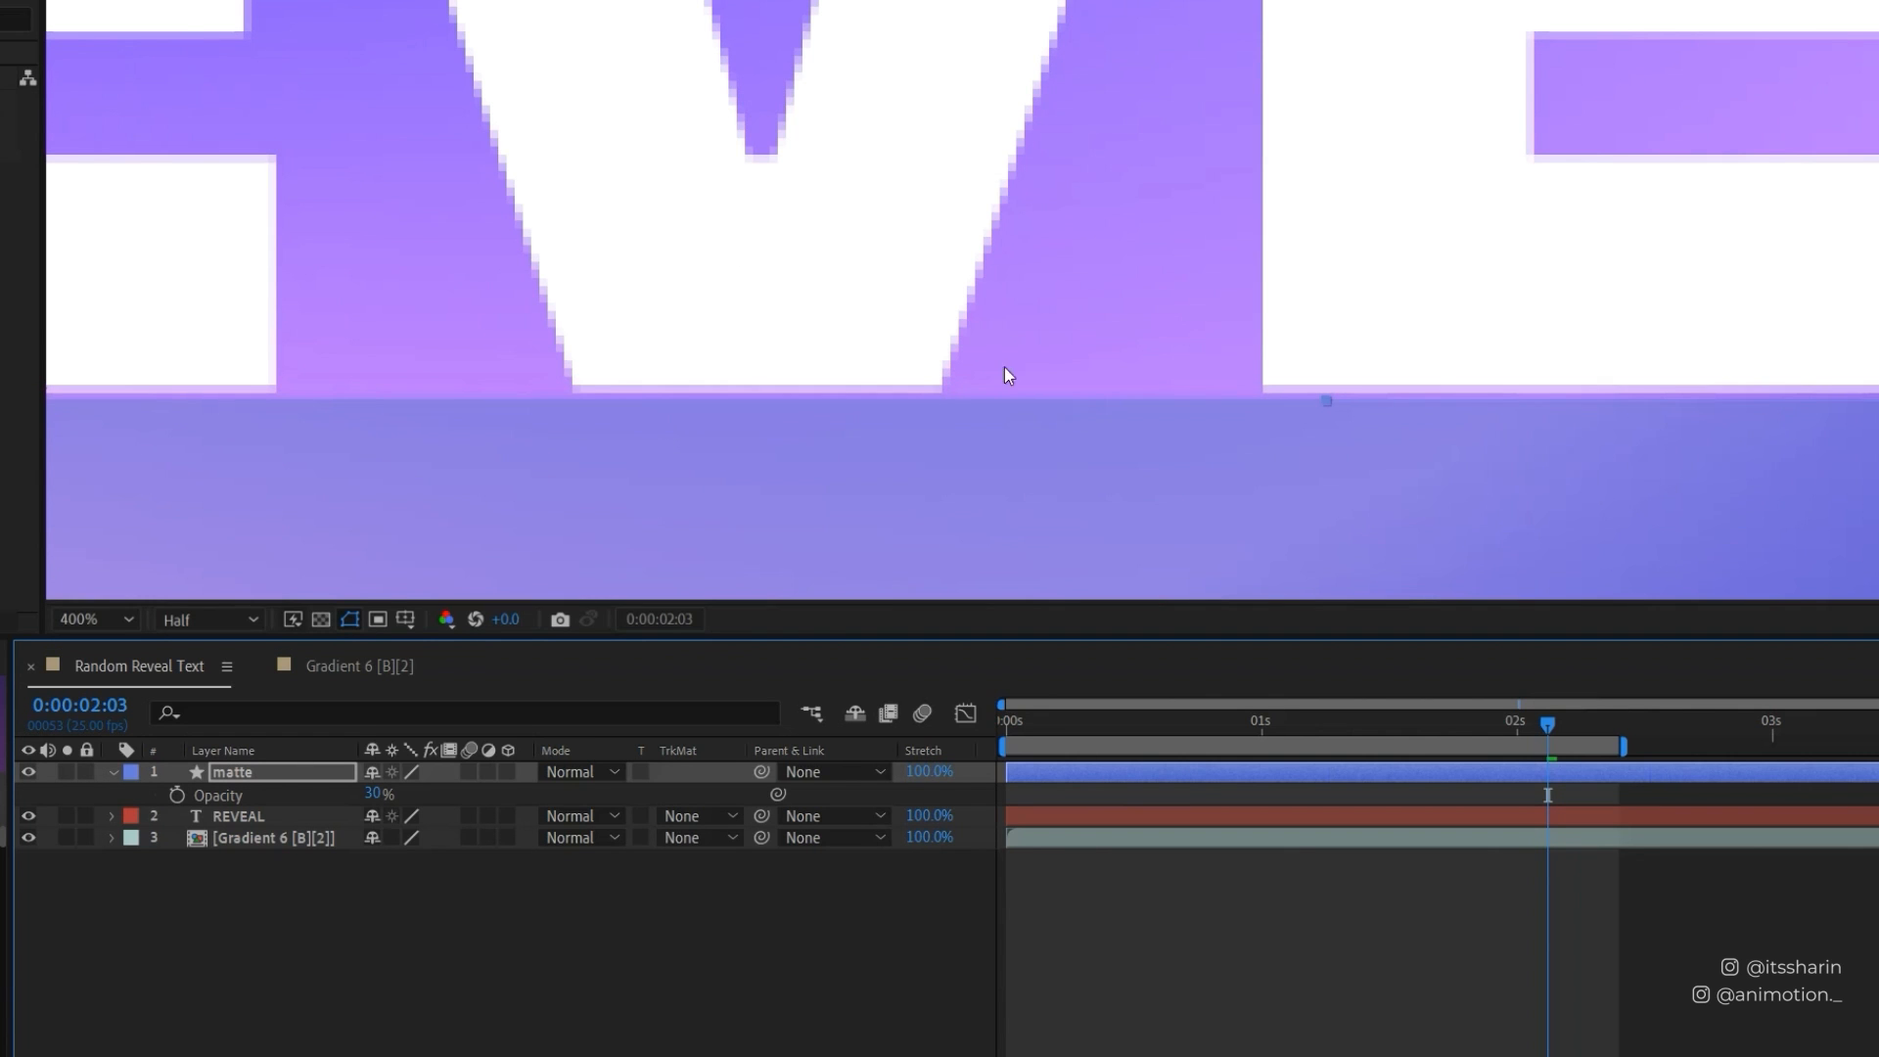
pyautogui.click(84, 619)
pyautogui.write('100')
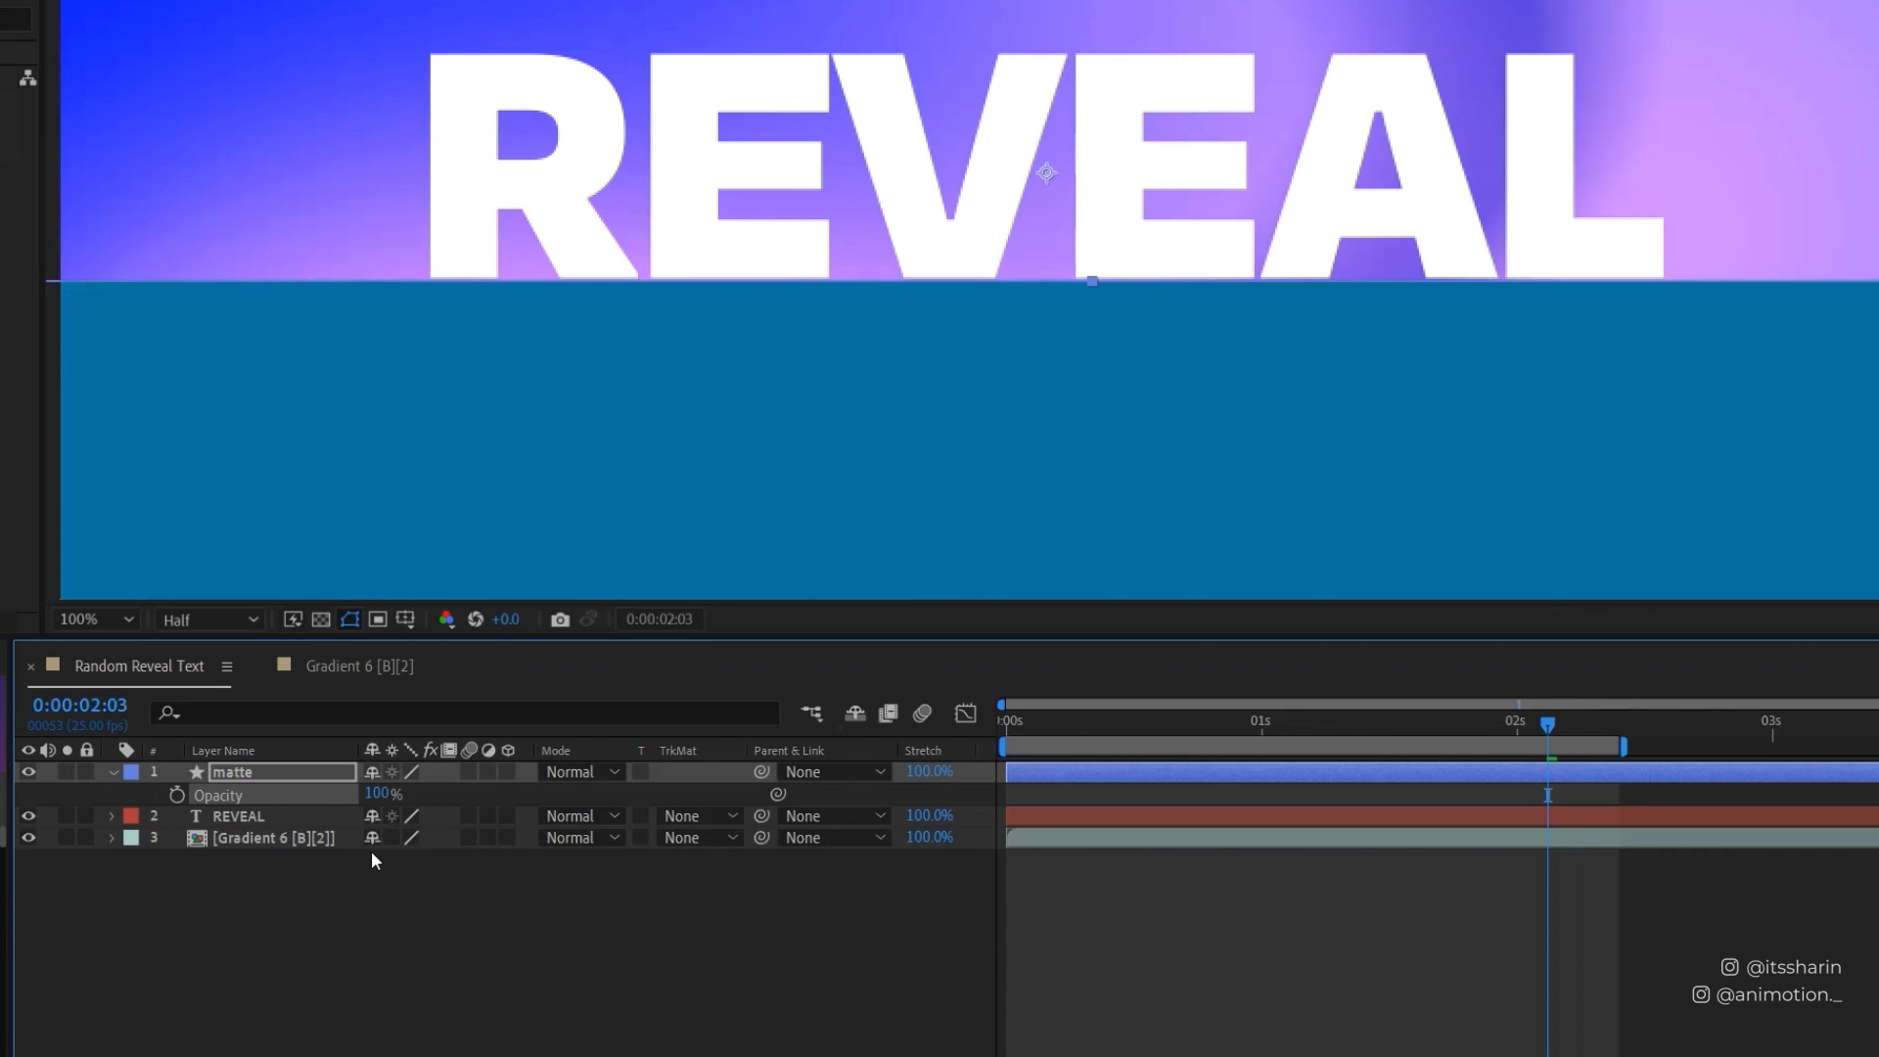
# Restore matte Opacity to 100% and set REVEAL's Track Matte to Alpha Inverted Matte 'matte'.
pyautogui.click(237, 817)
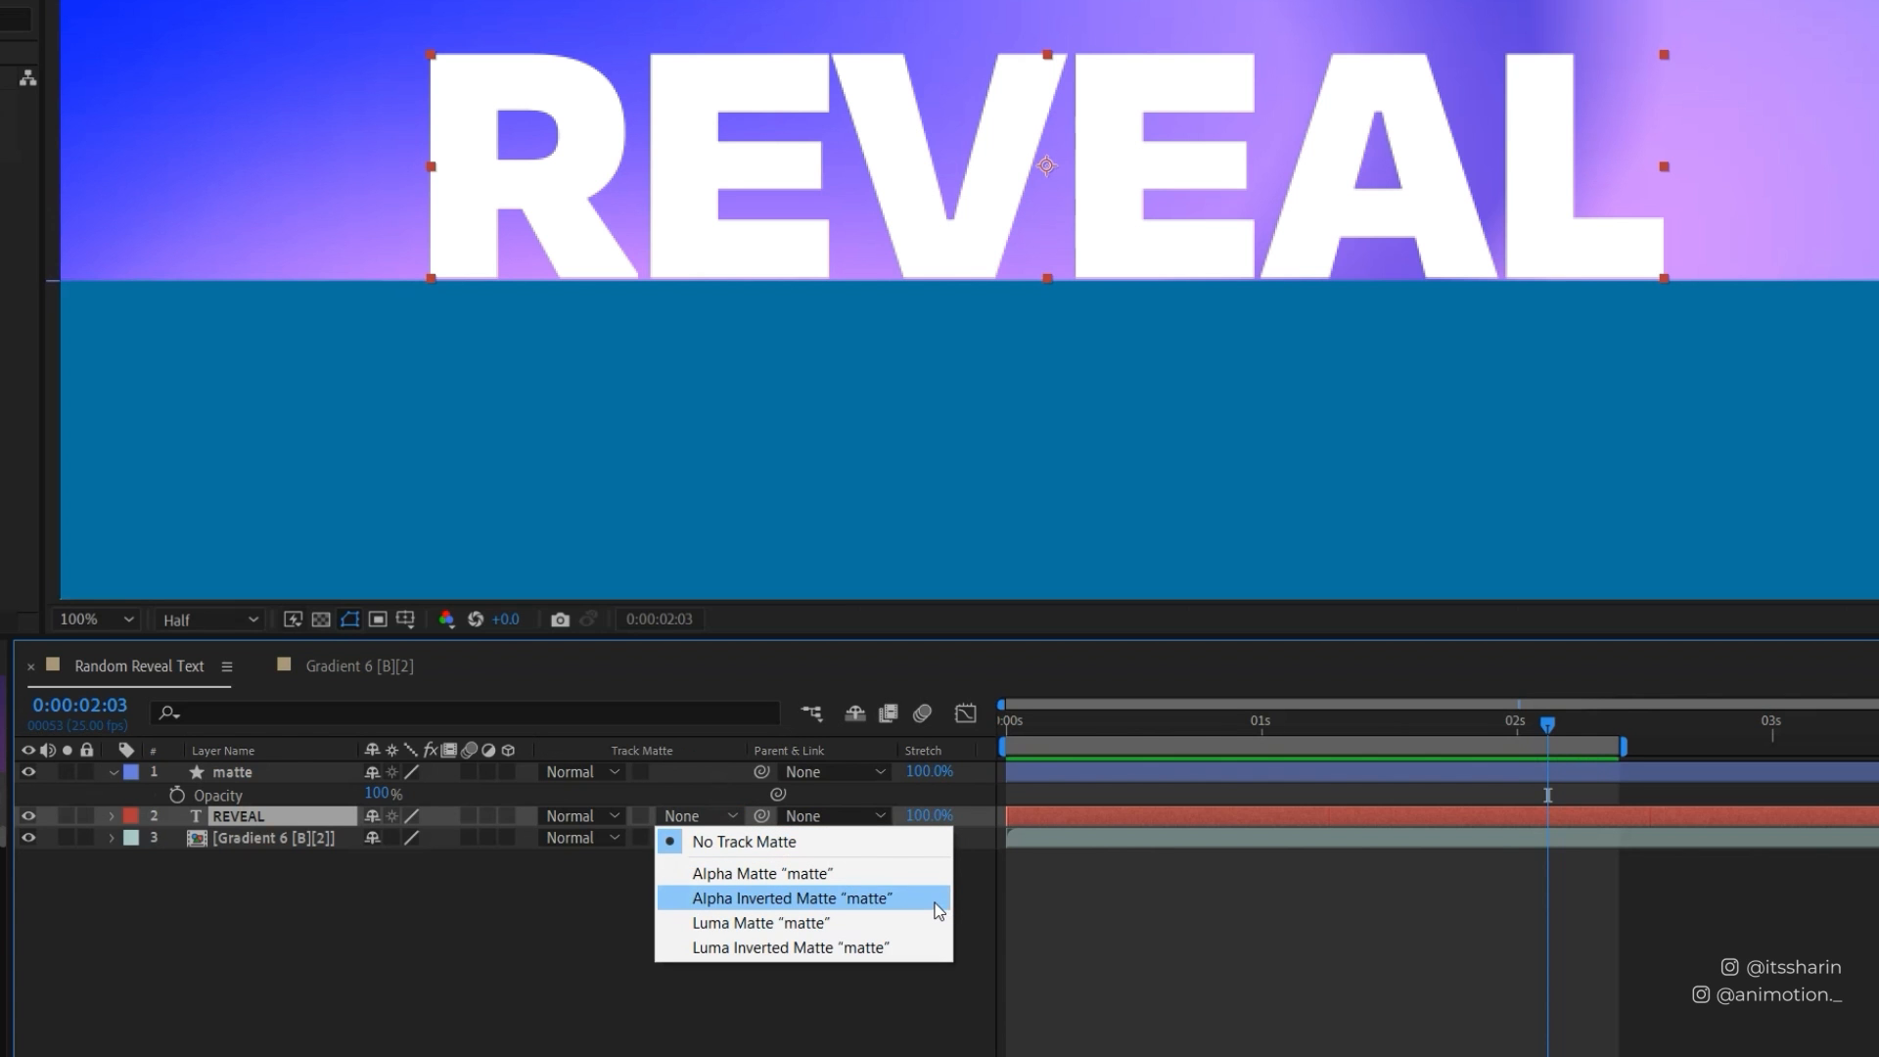
pyautogui.click(791, 899)
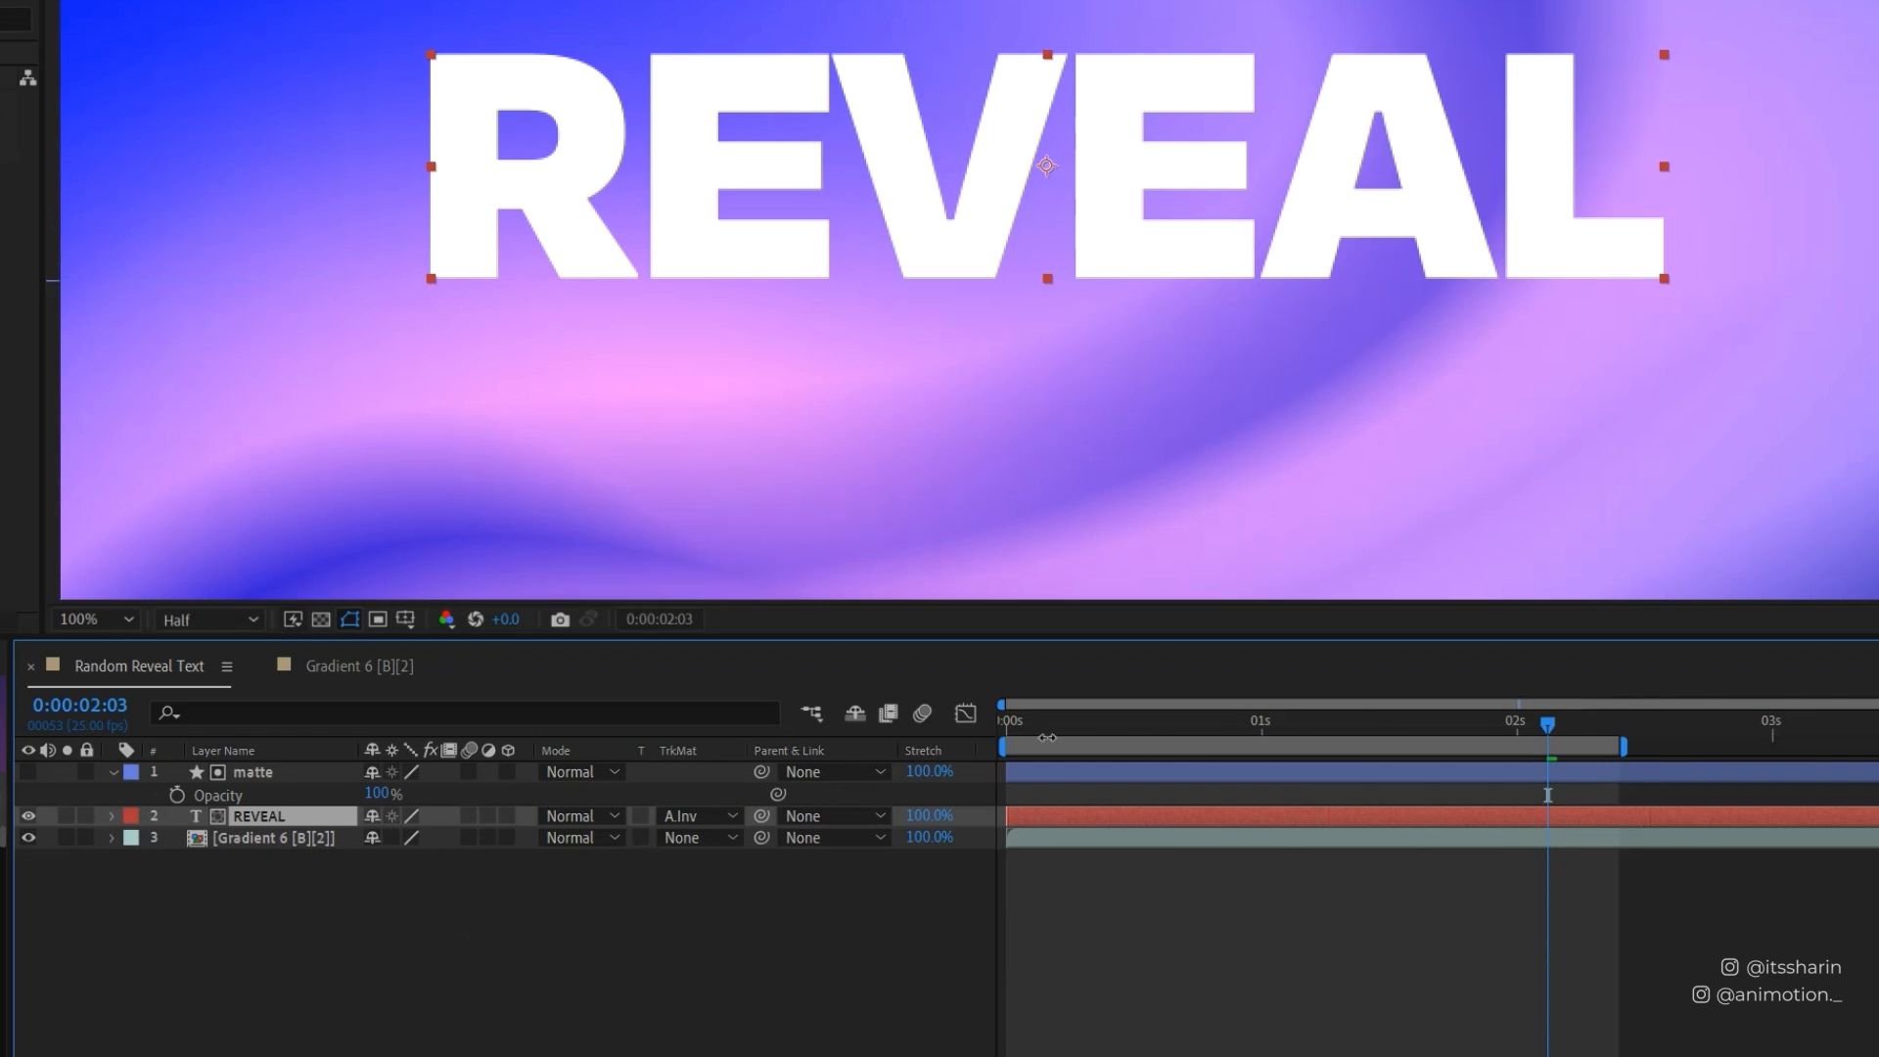
pyautogui.click(1454, 725)
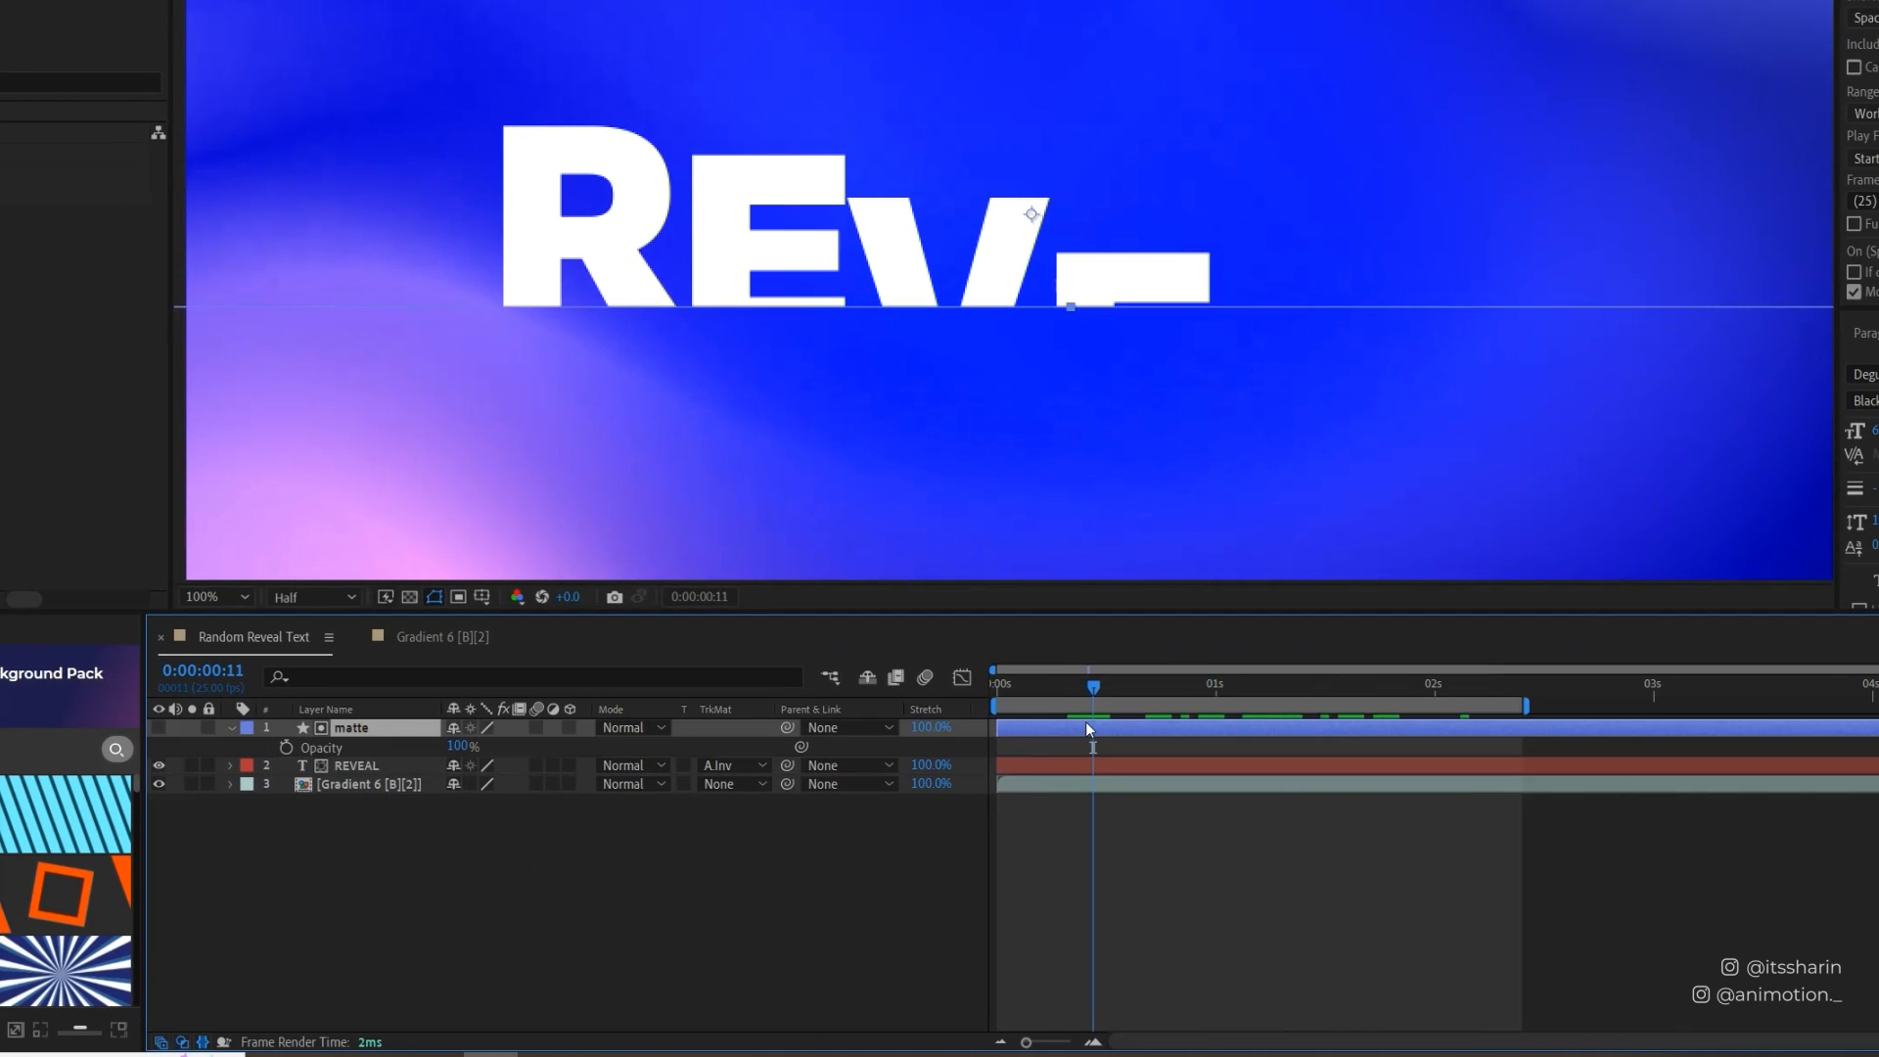
# Scrub from an early frame to about one second to preview the letters rising.
pyautogui.click(355, 765)
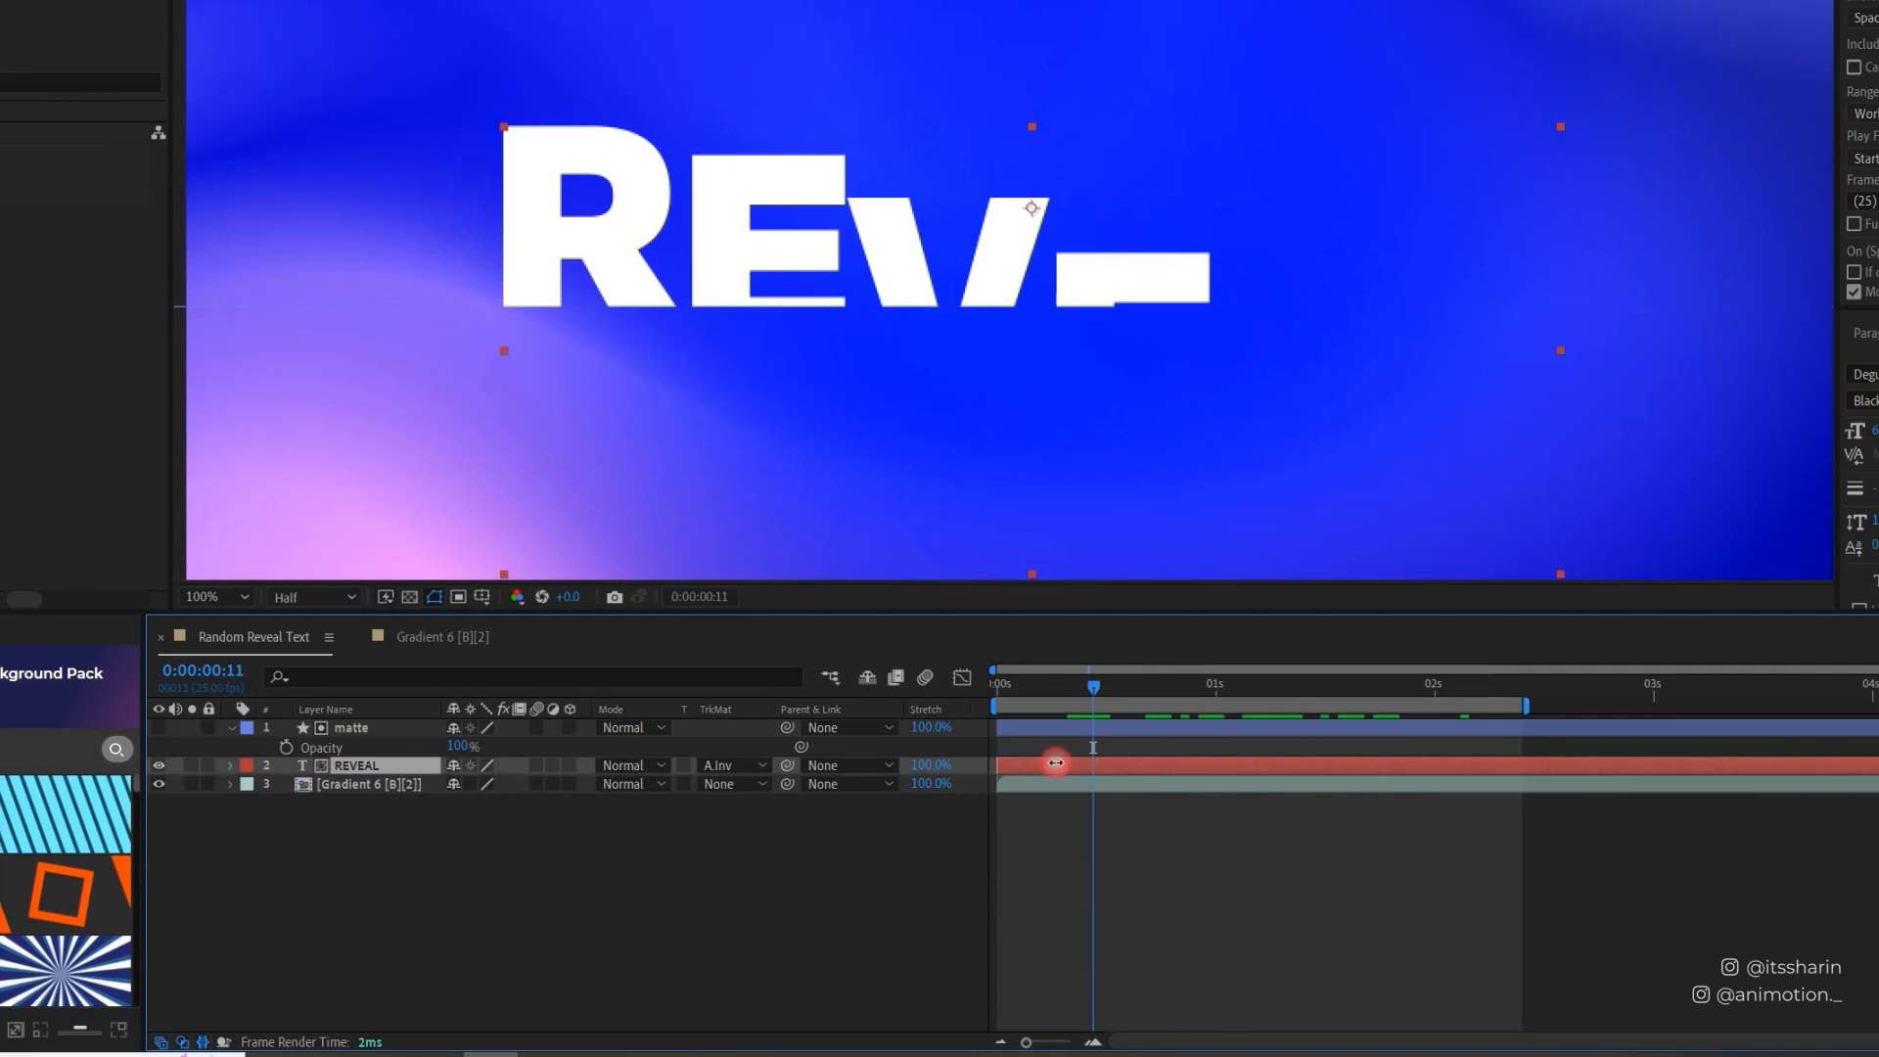
pyautogui.click(157, 728)
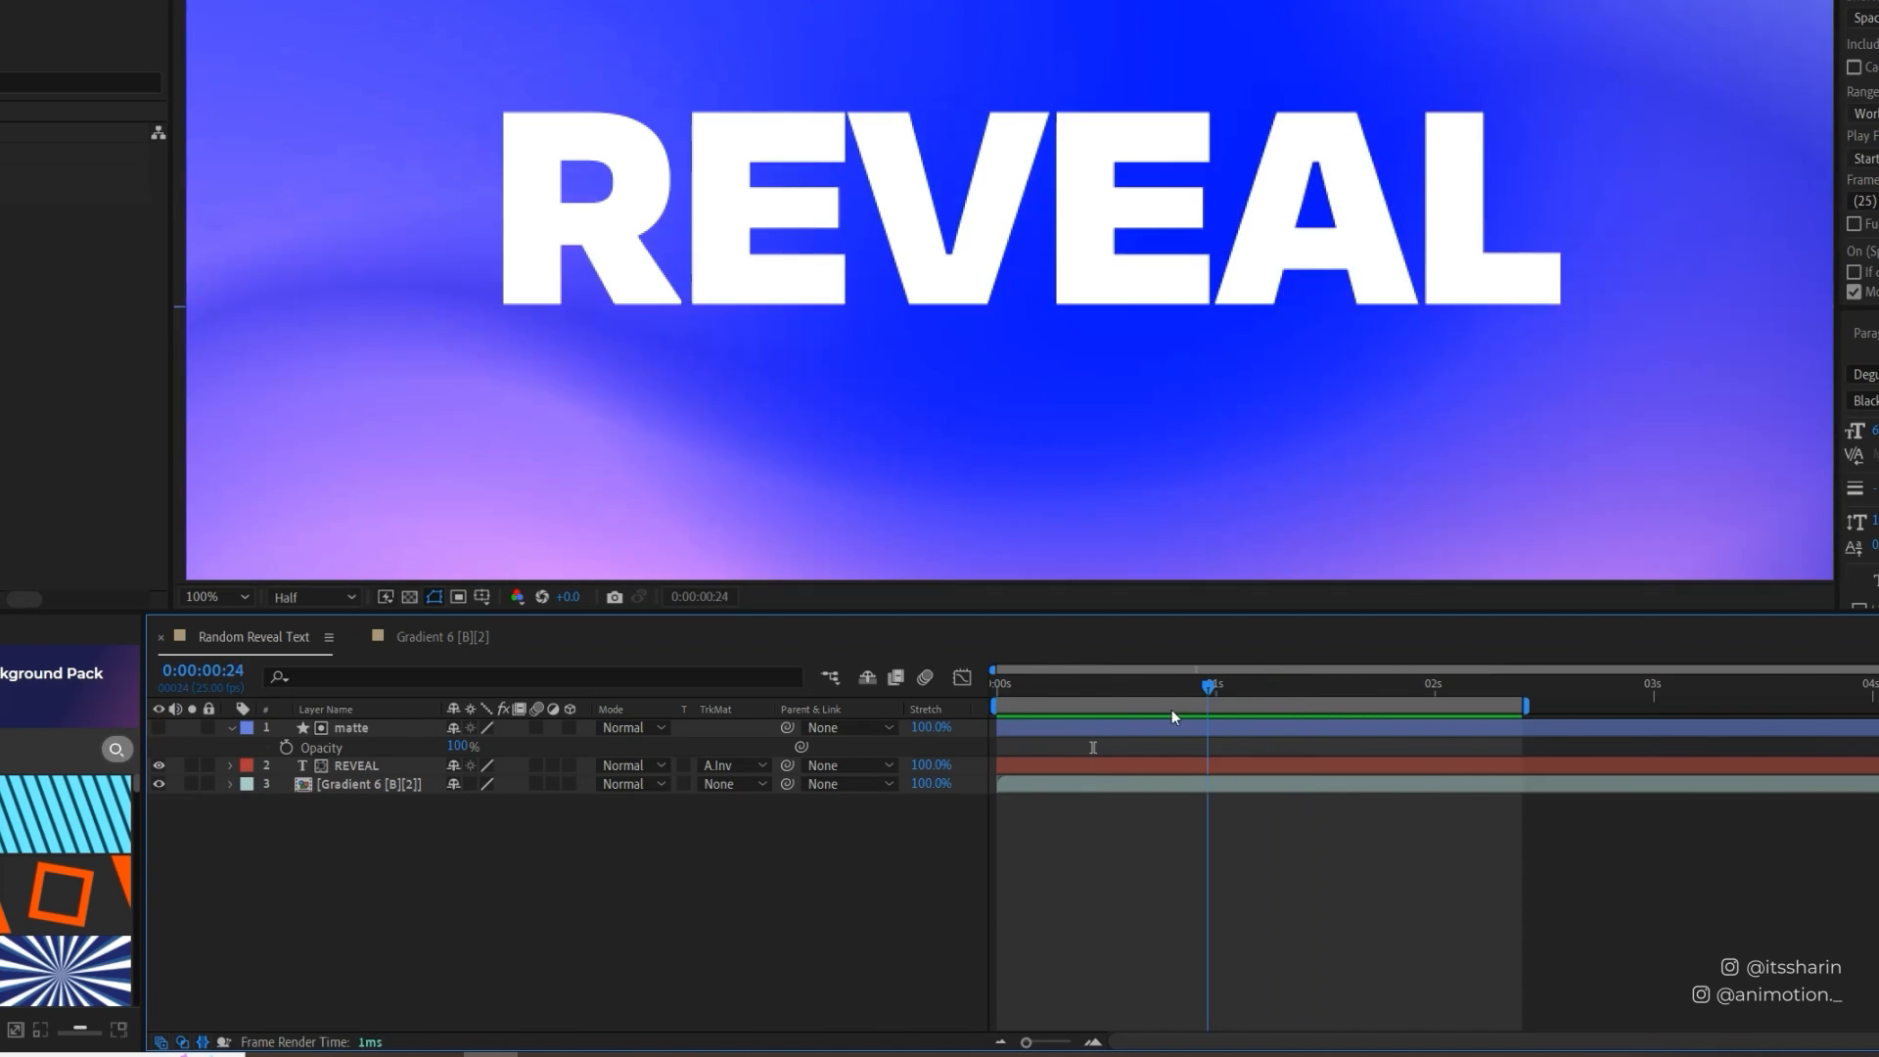
pyautogui.click(1277, 685)
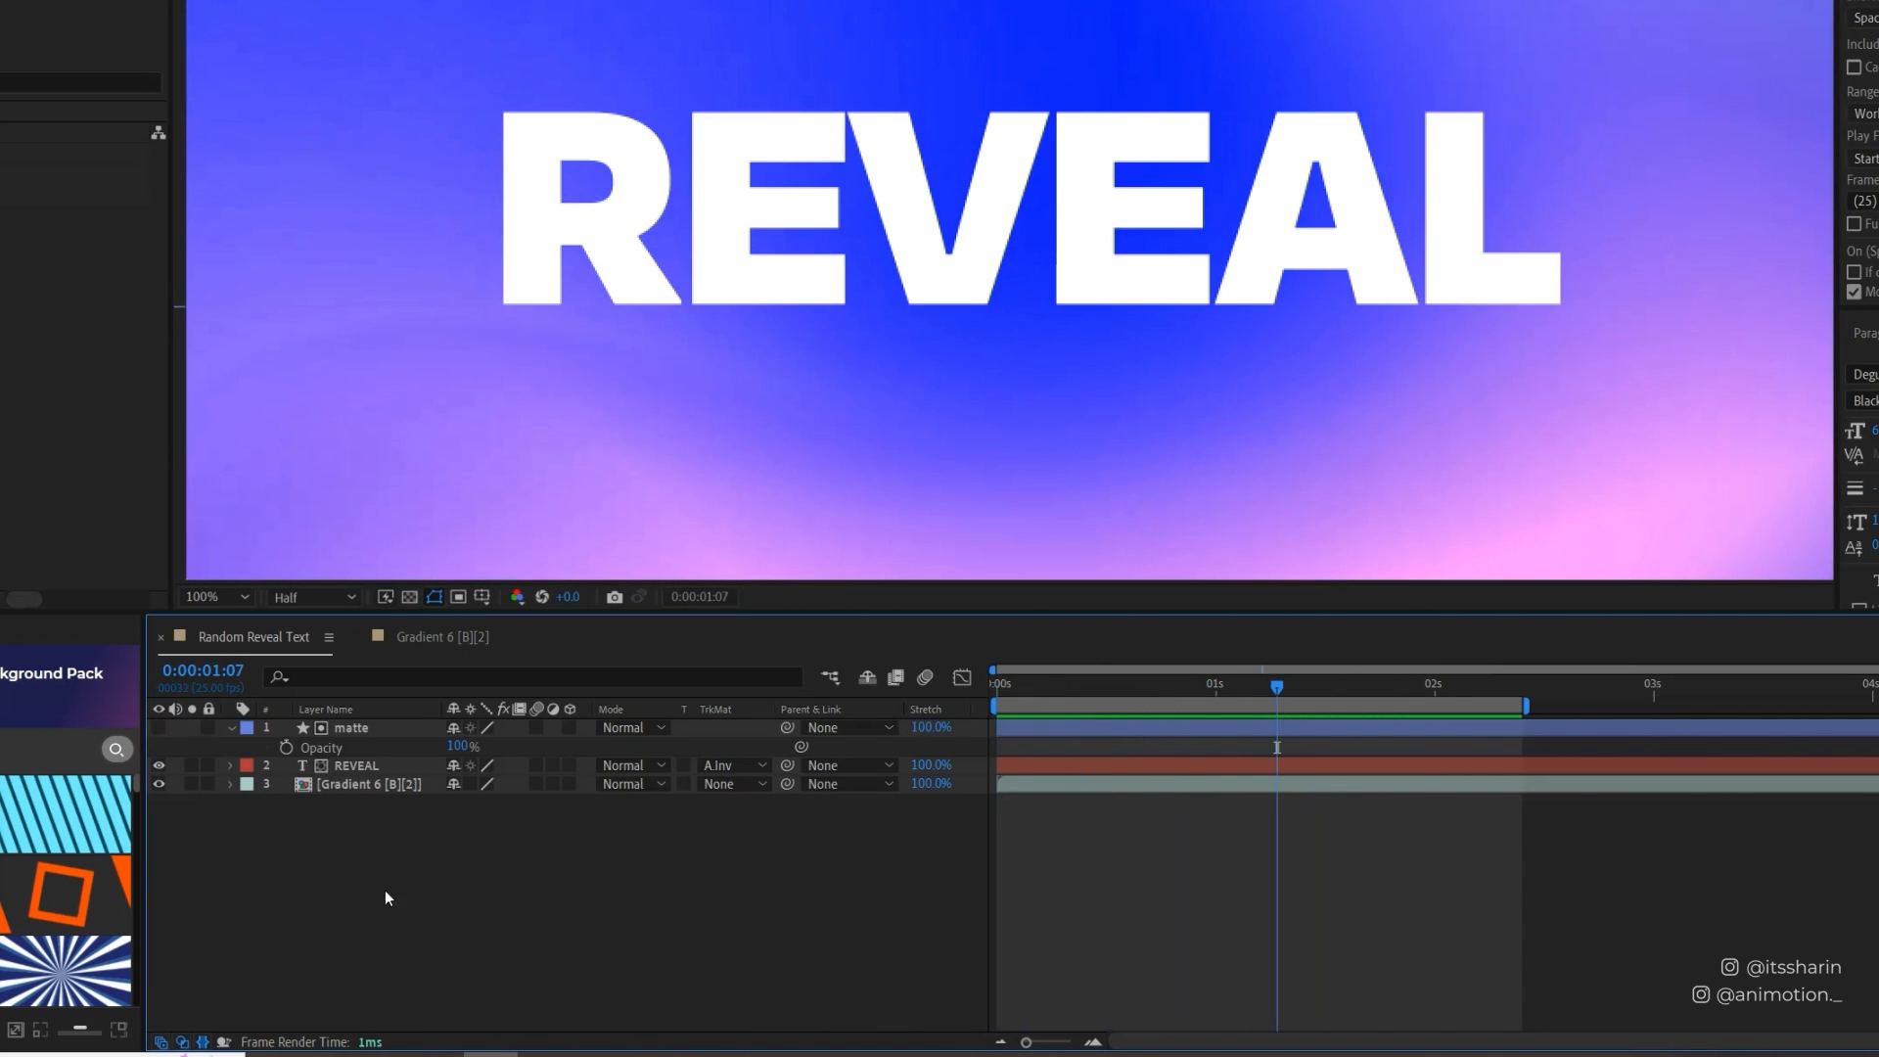
pyautogui.moveTo(423, 894)
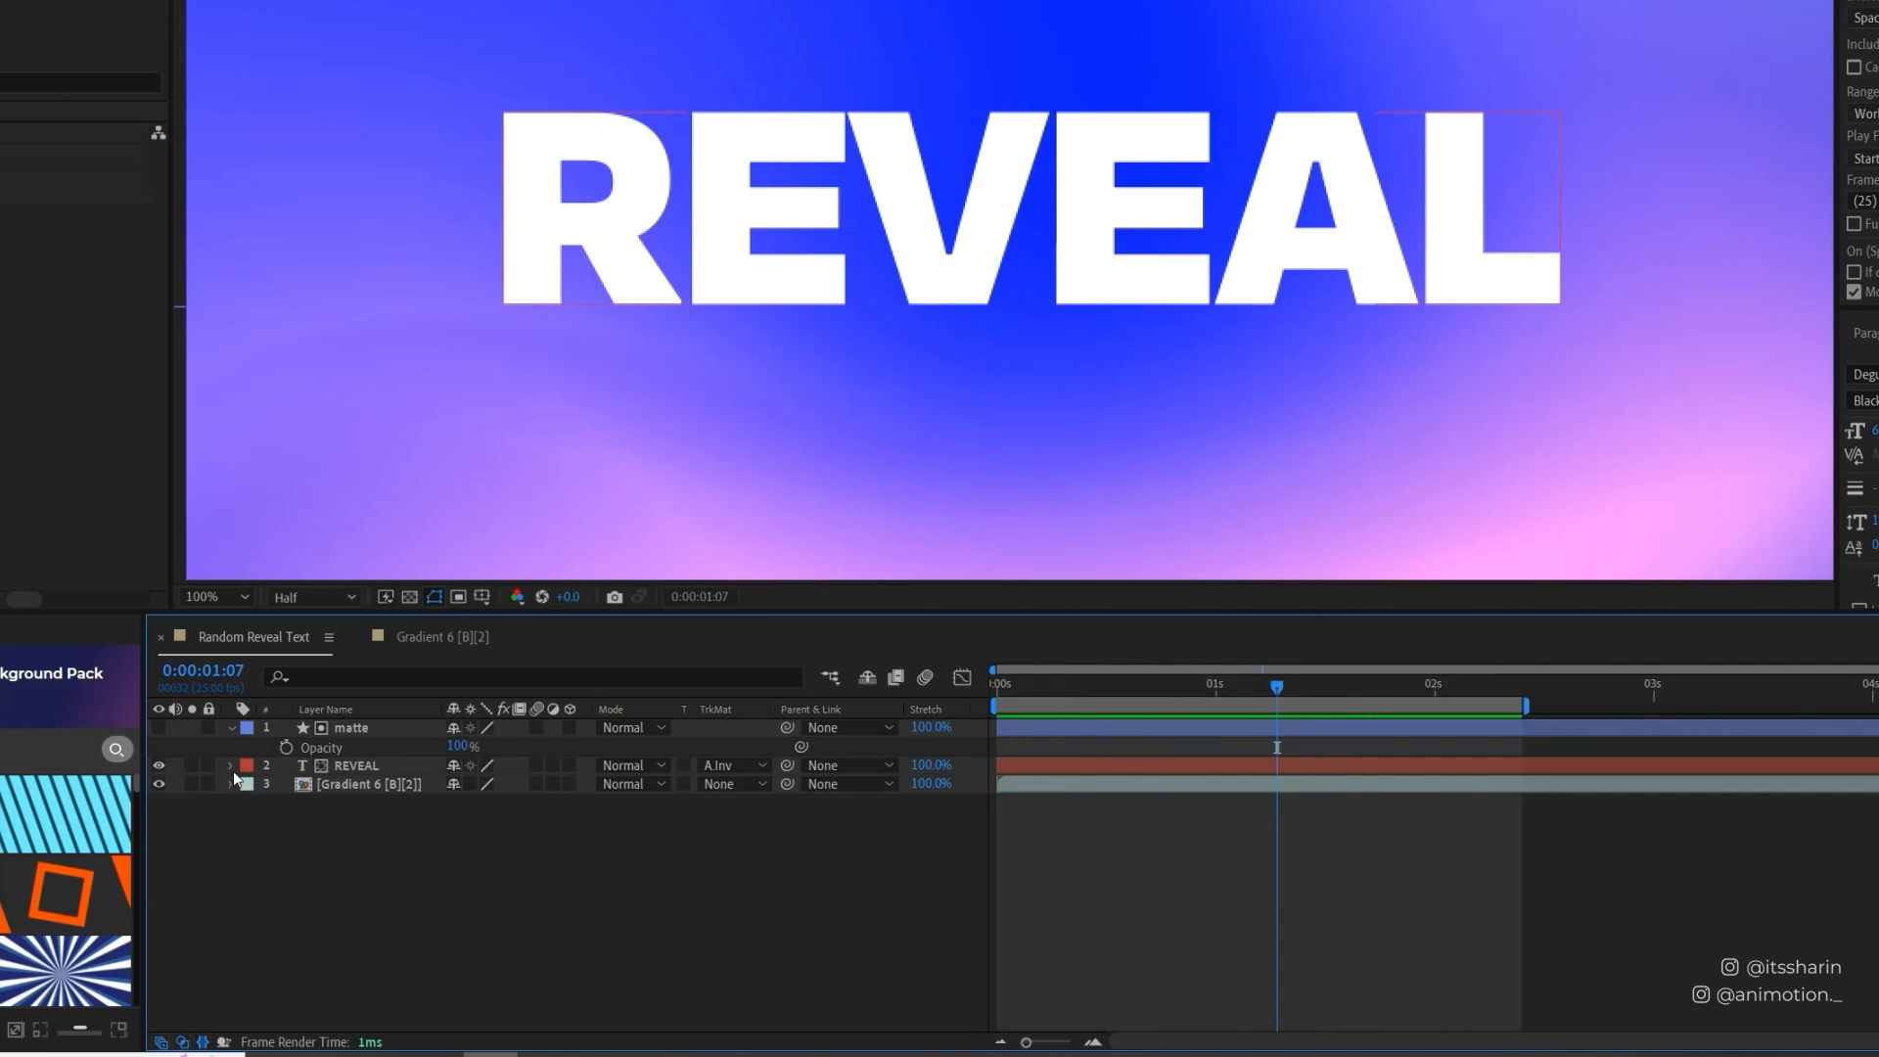
# Switch Randomize Order to On under Range Selector 1 > Advanced.
pyautogui.click(233, 766)
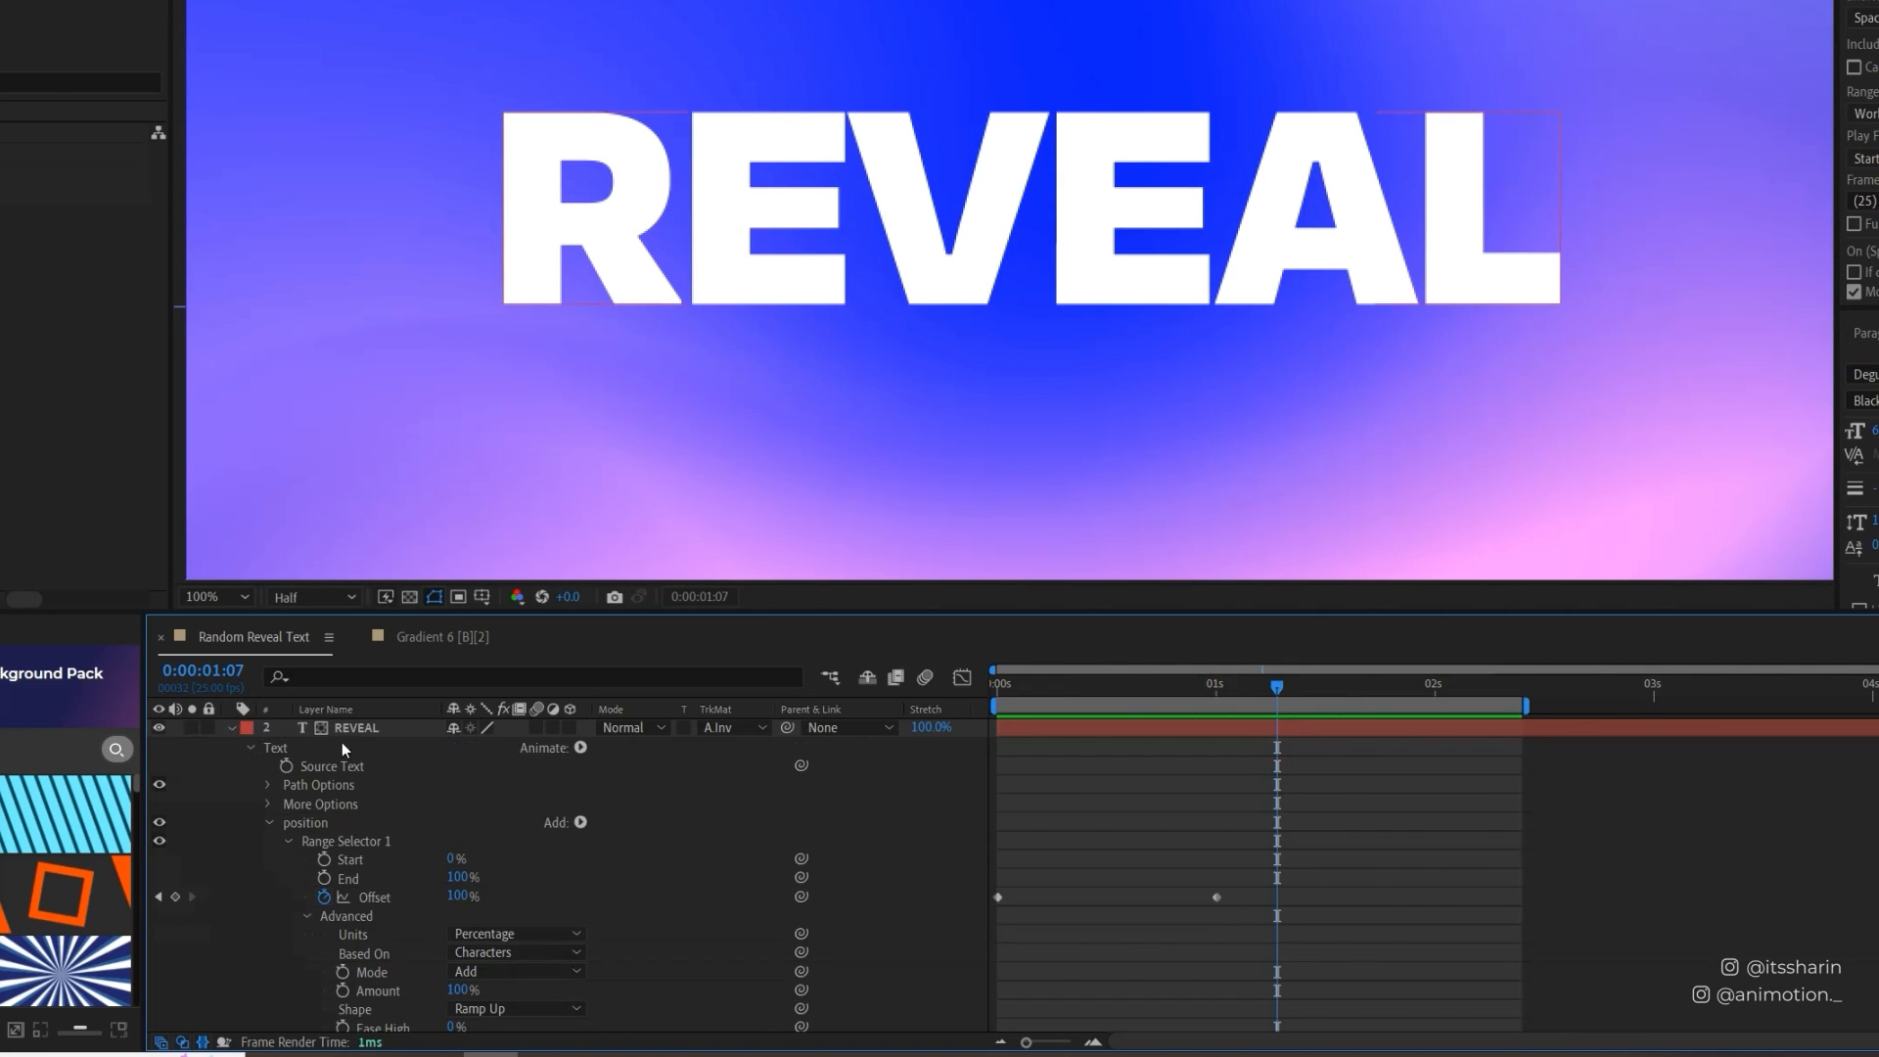
pyautogui.scroll(-3)
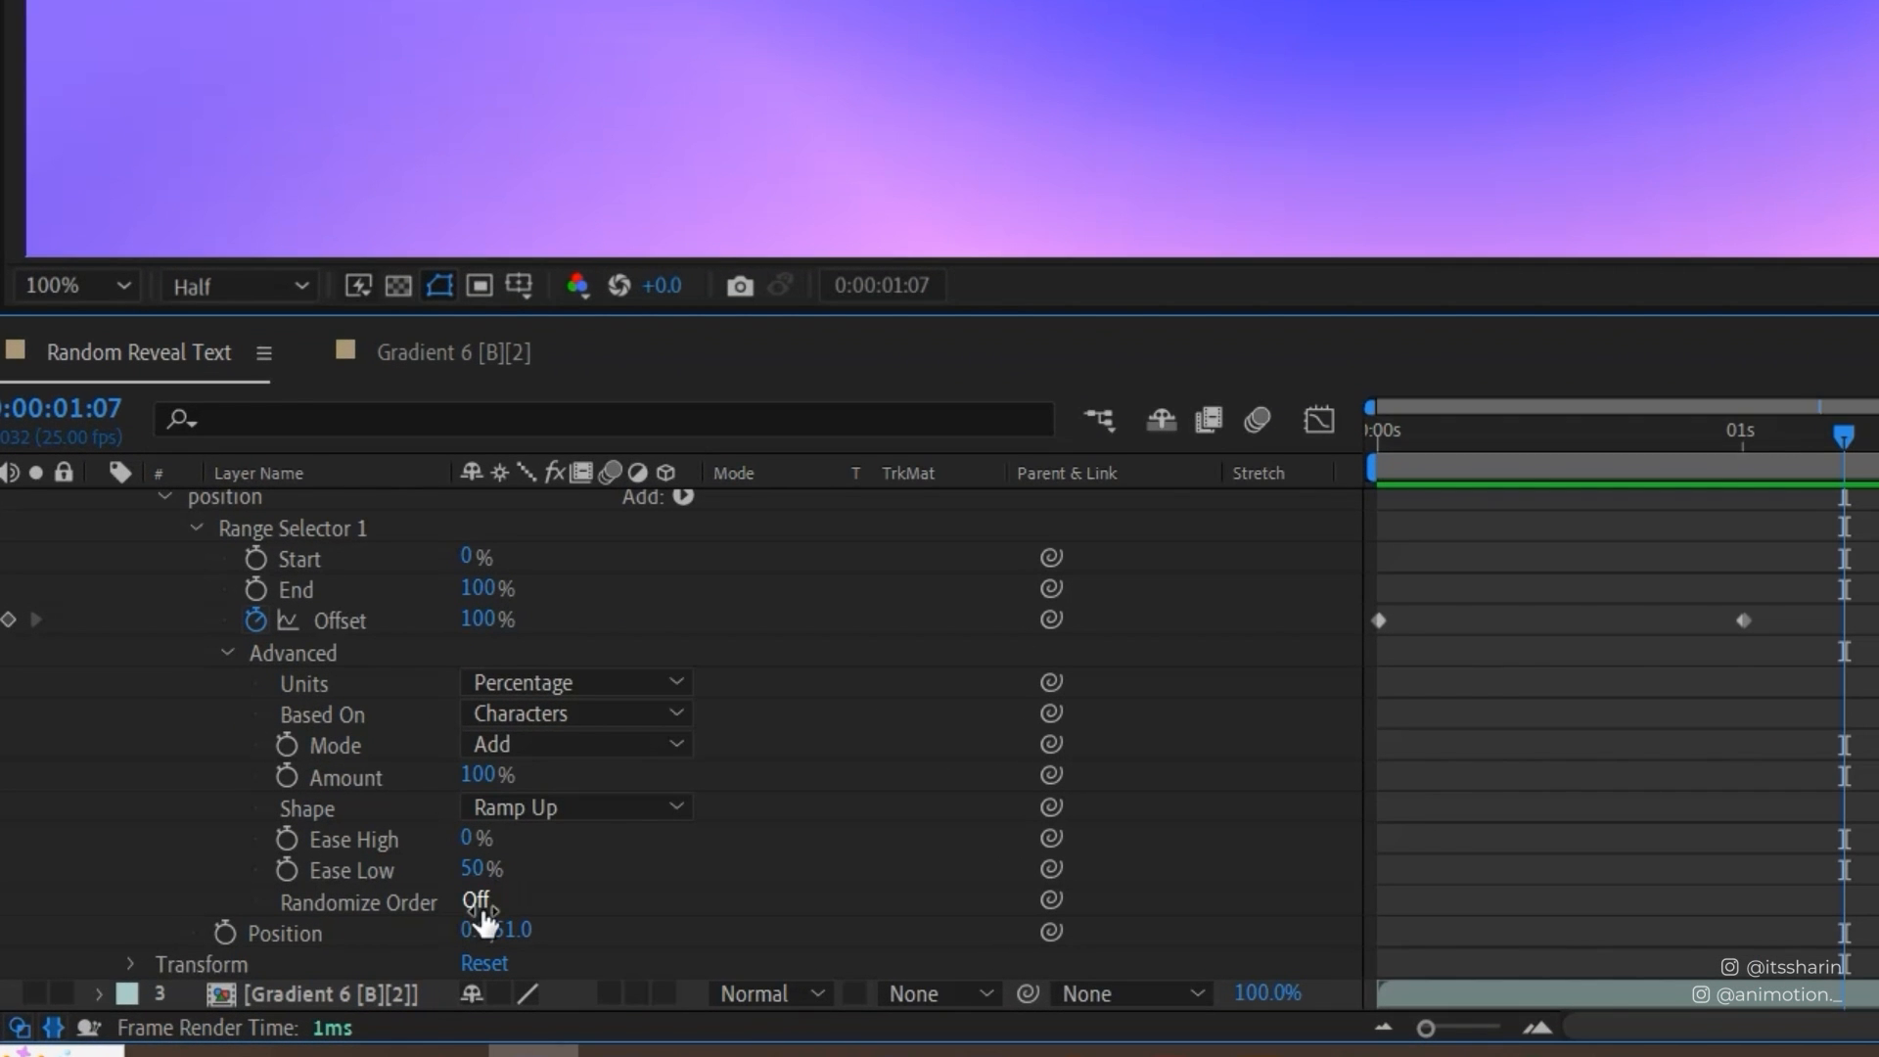
pyautogui.click(476, 900)
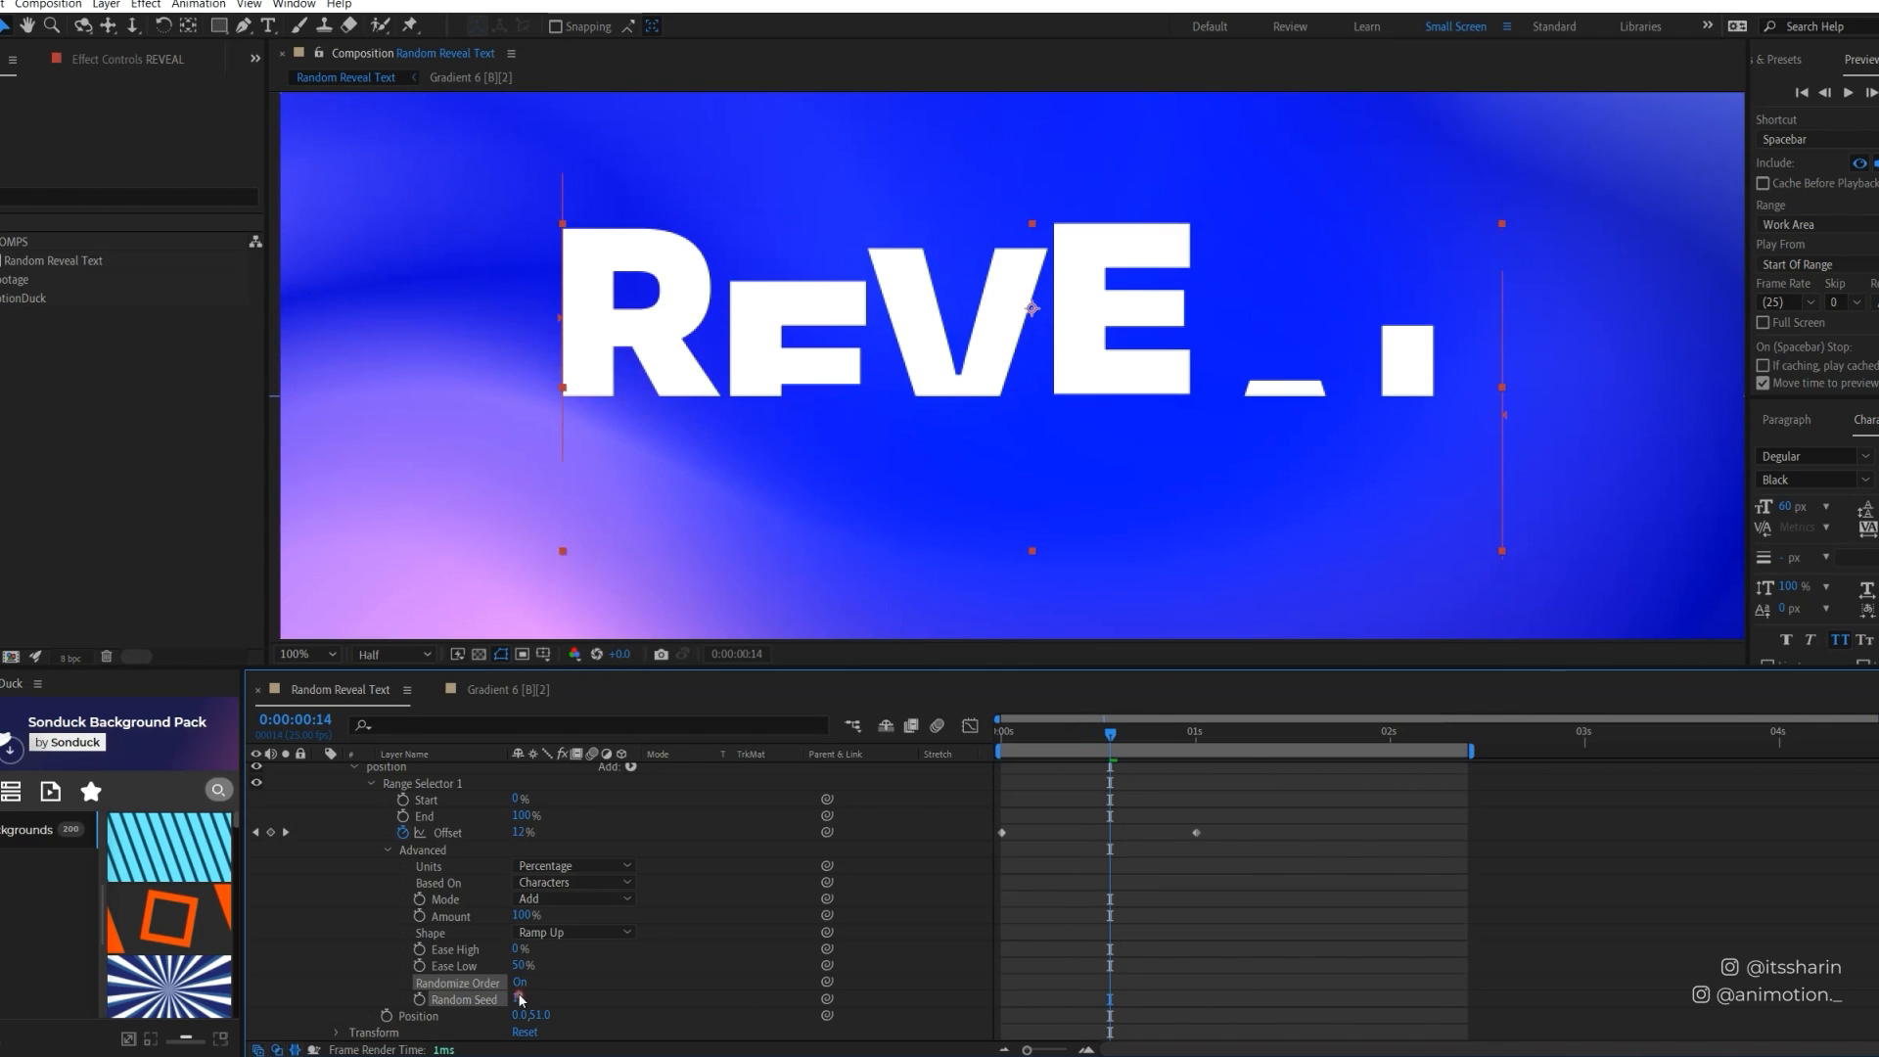
# Change the Random Seed to 19 and fit the composition view to preview REVEAL fully risen.
pyautogui.click(518, 1000)
pyautogui.write('160')
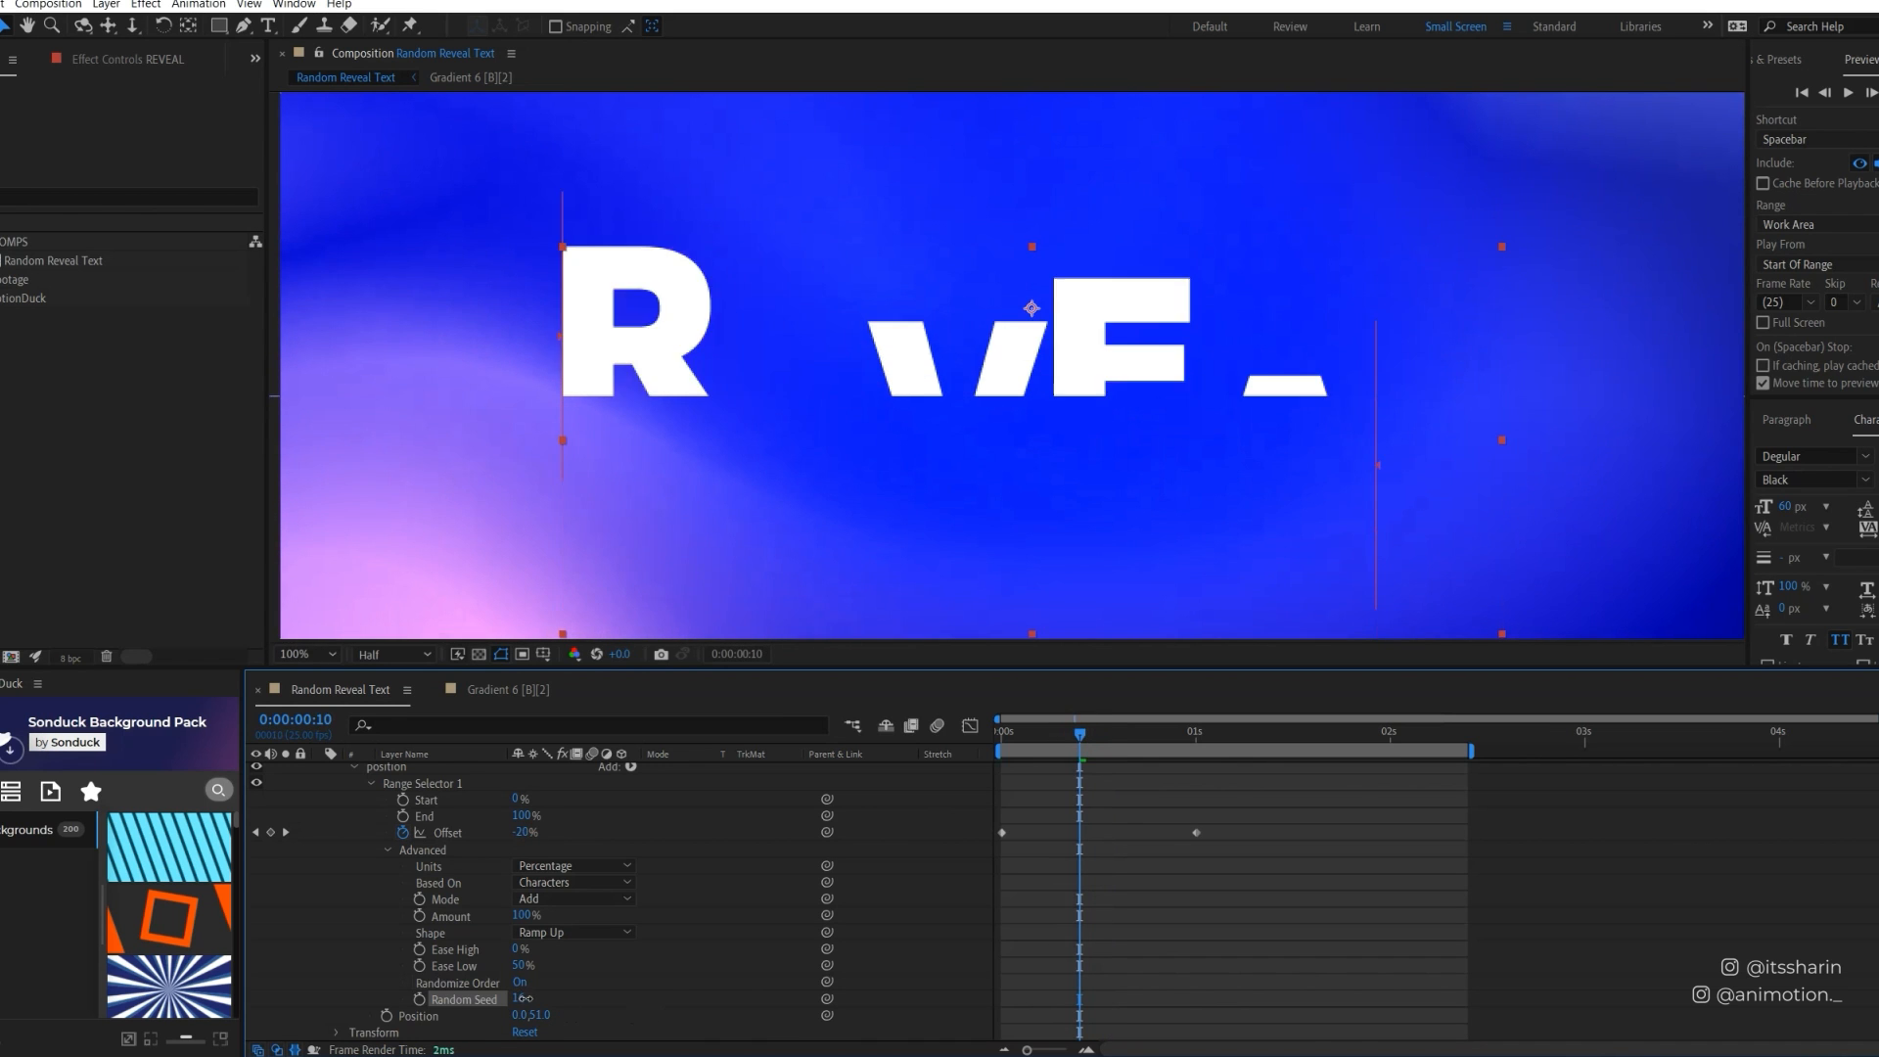
pyautogui.tripleClick(530, 1001)
pyautogui.write('18')
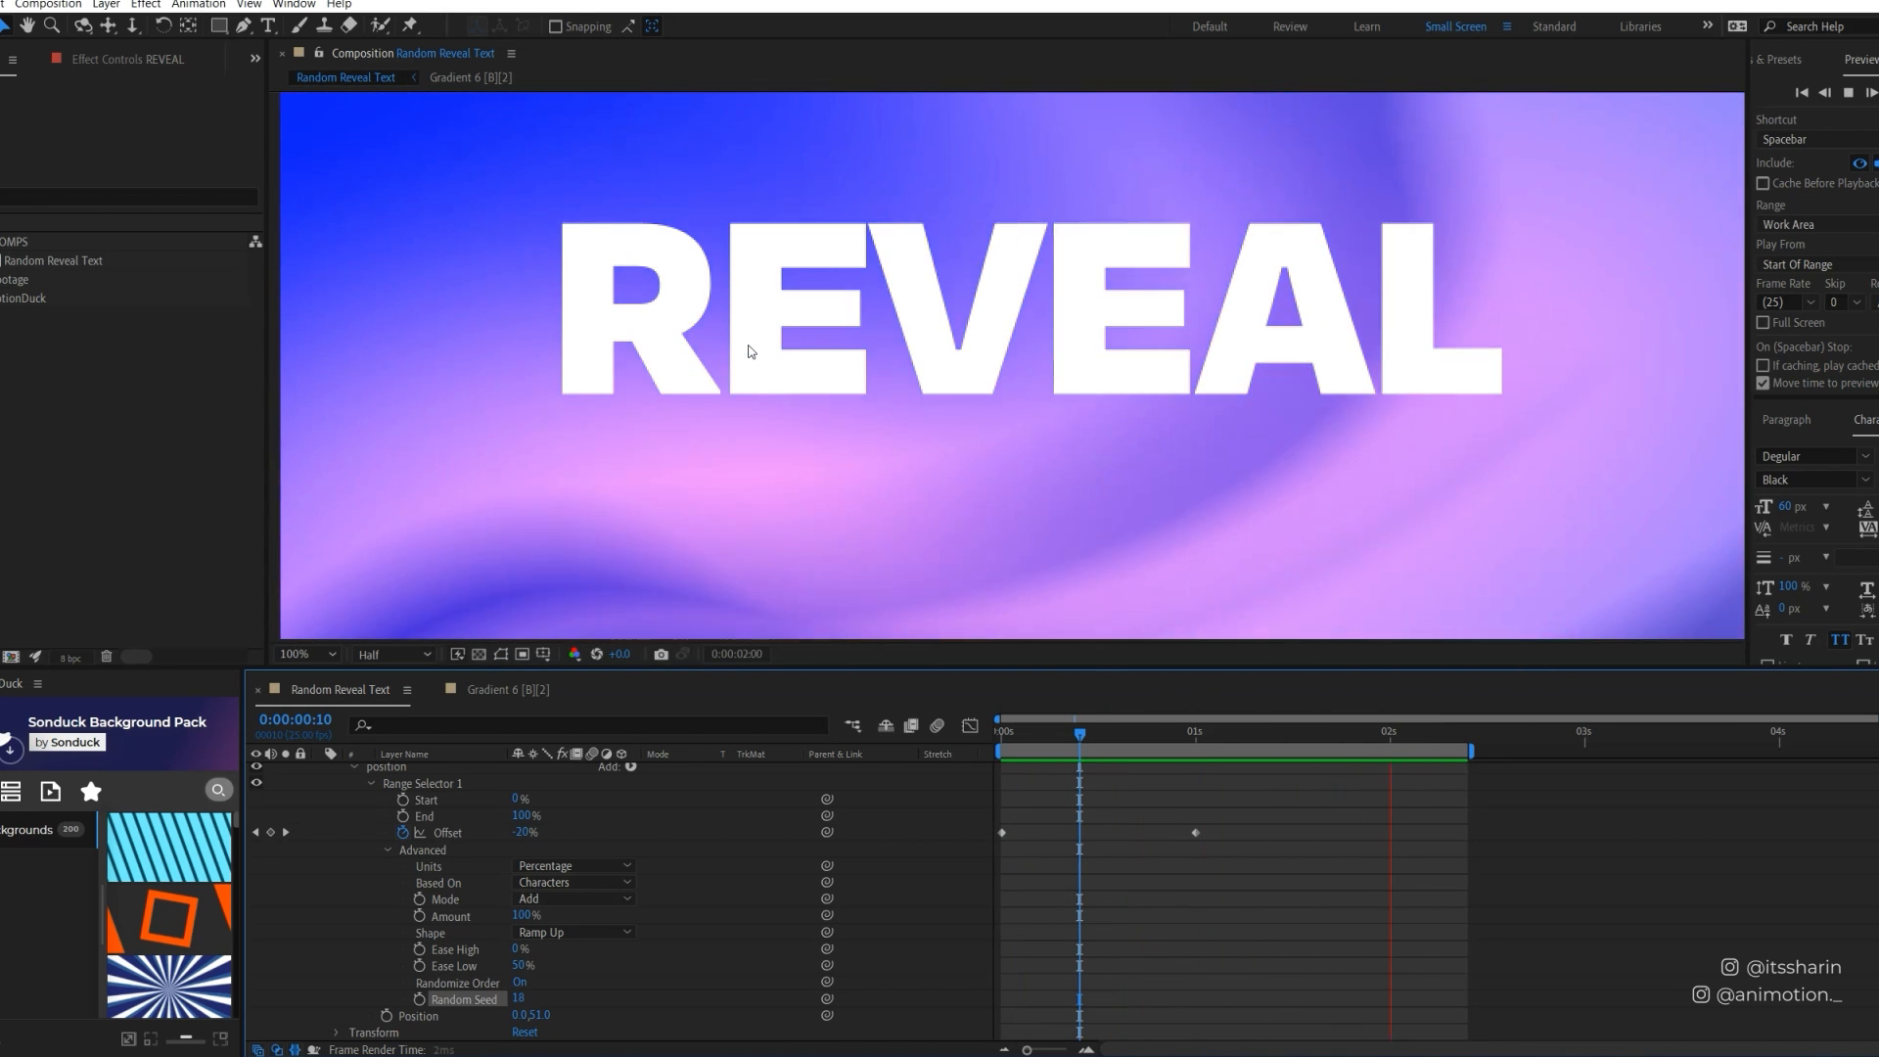
pyautogui.click(304, 654)
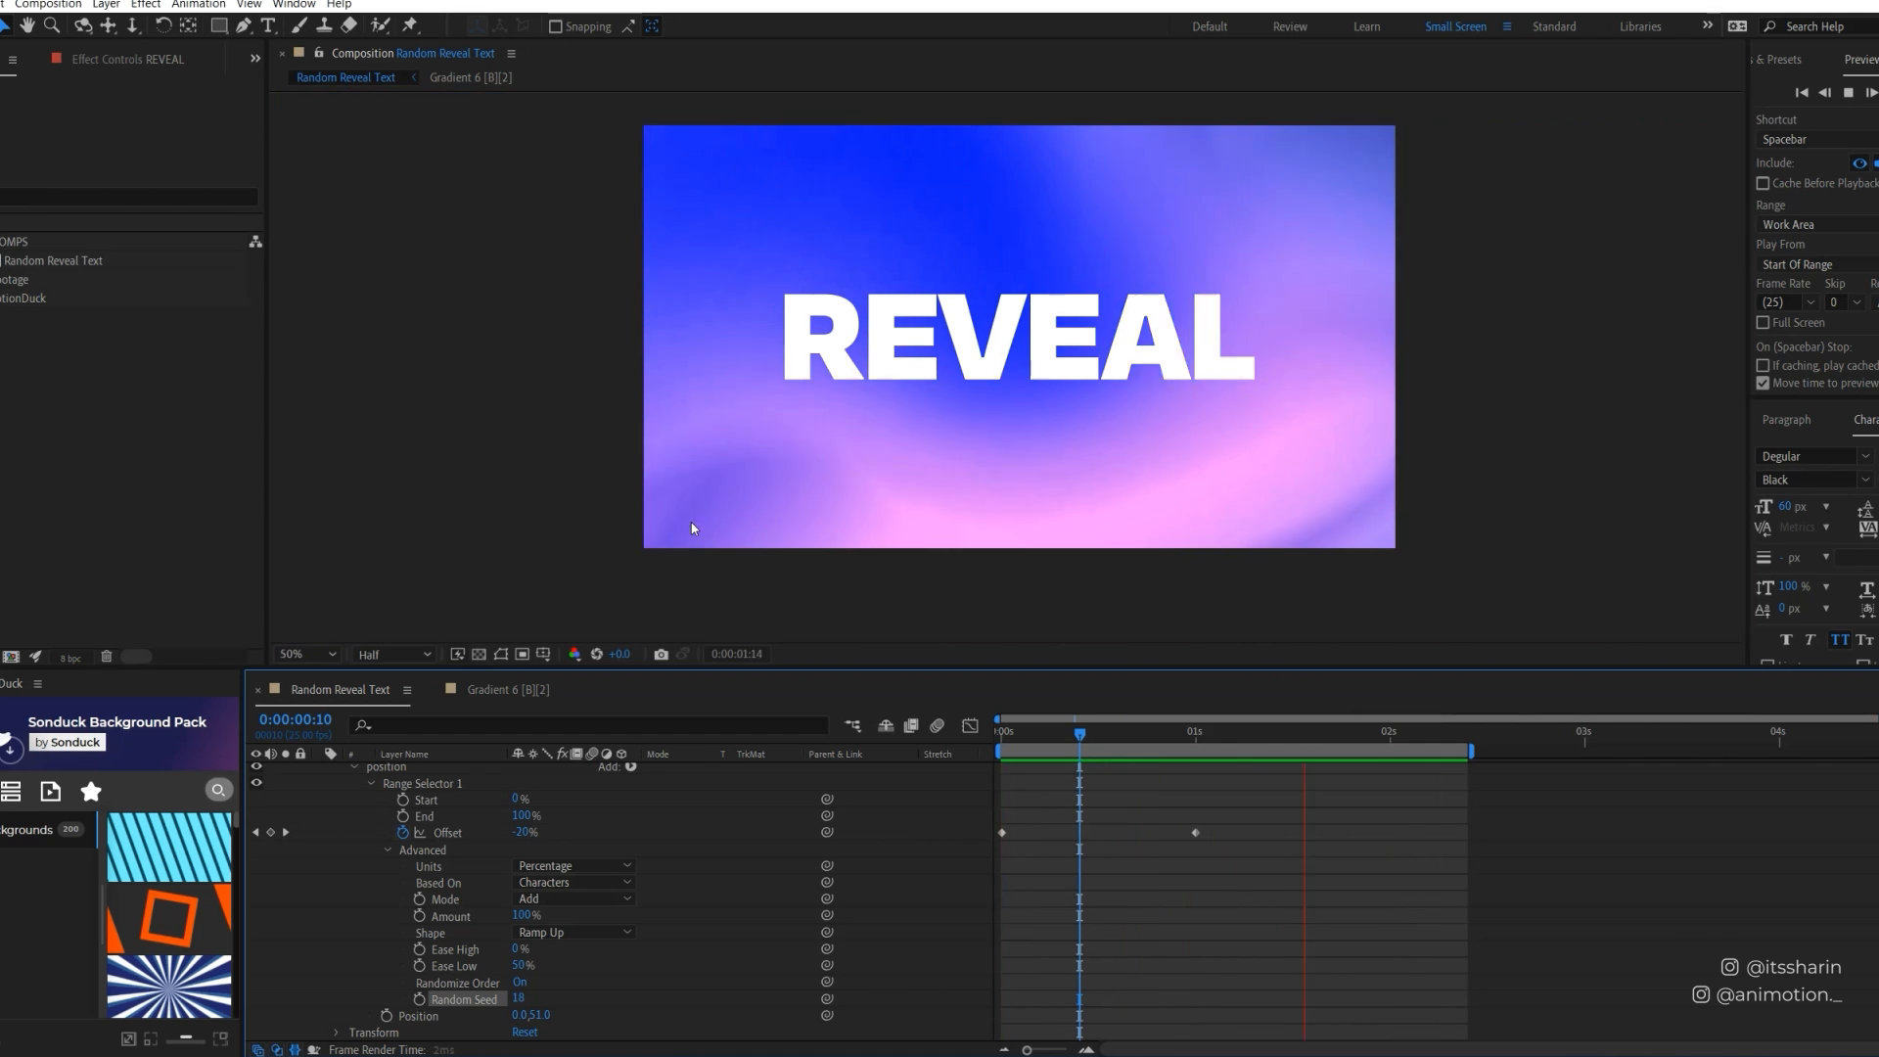